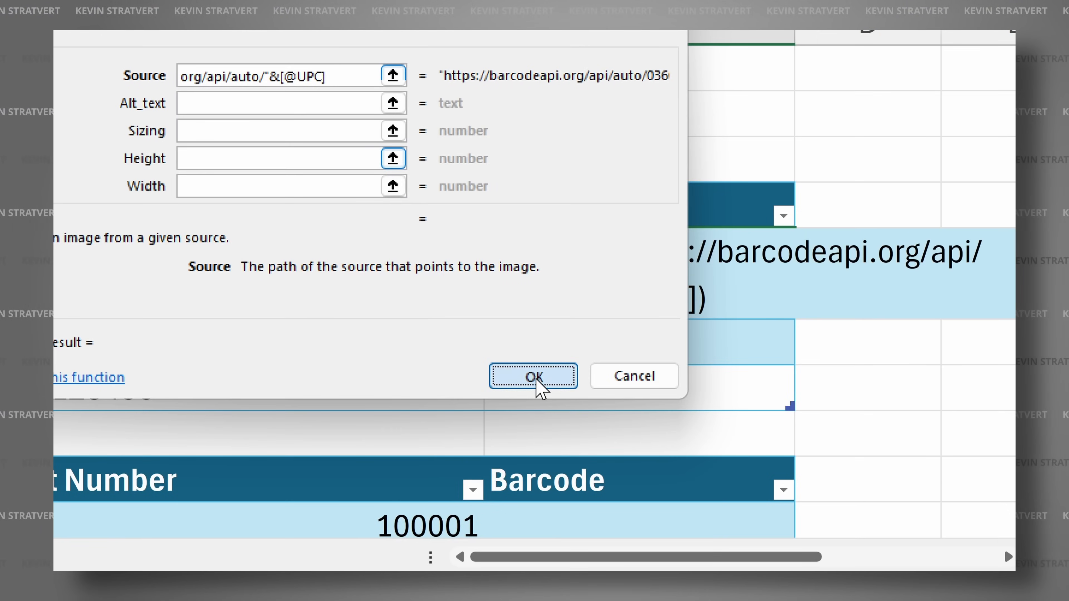
Step: Confirm the IMAGE function arguments and return to the worksheet
{"action": "left_click", "coordinate": [534, 376]}
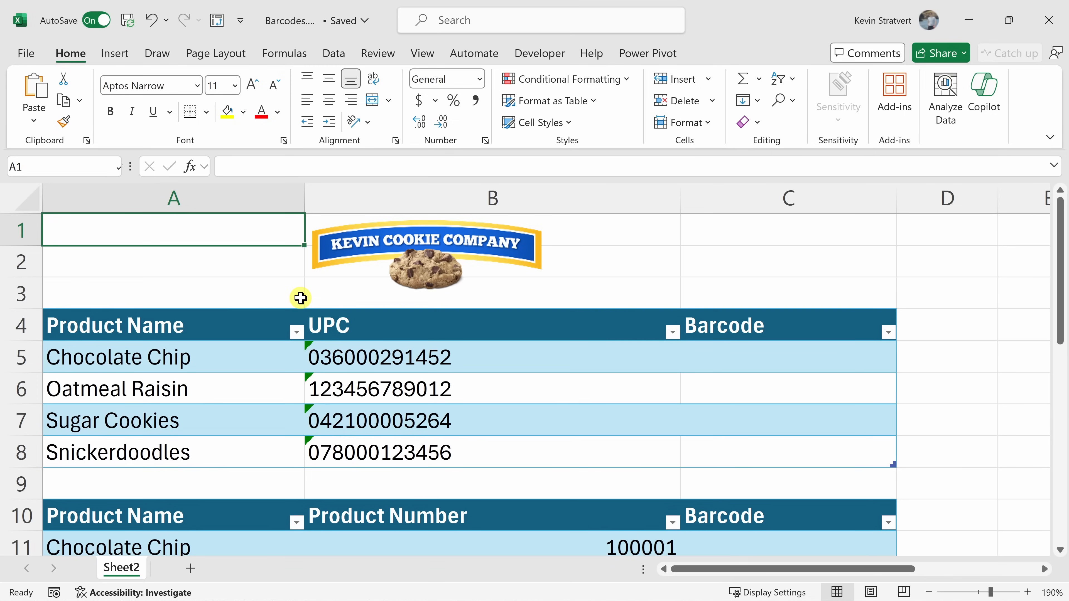
{"action": "mouse_move", "coordinate": [292, 267]}
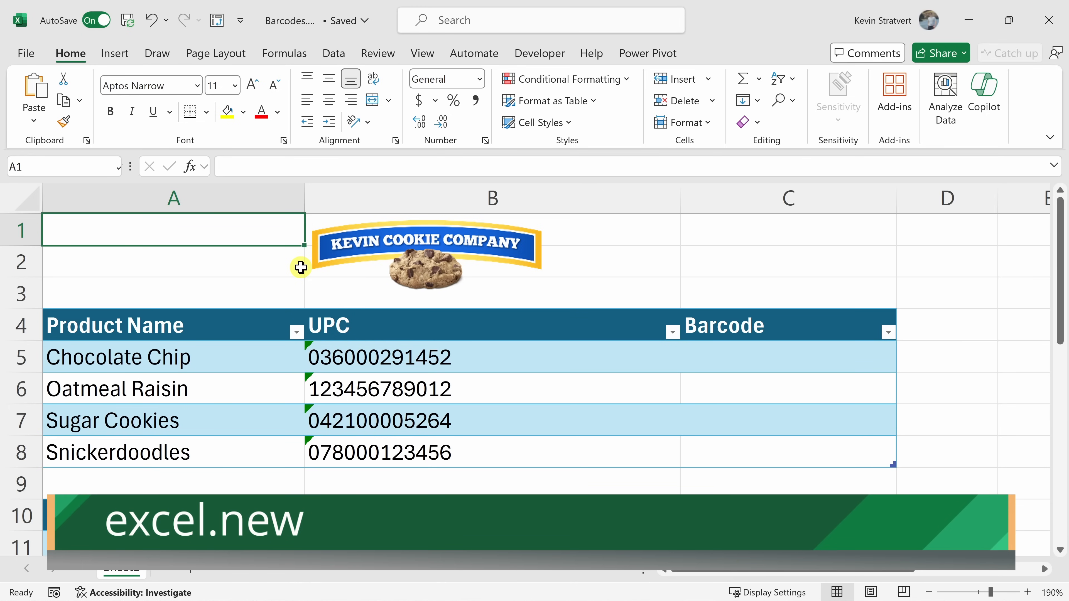
{"action": "scroll", "scroll_direction": "down", "scroll_amount": 3}
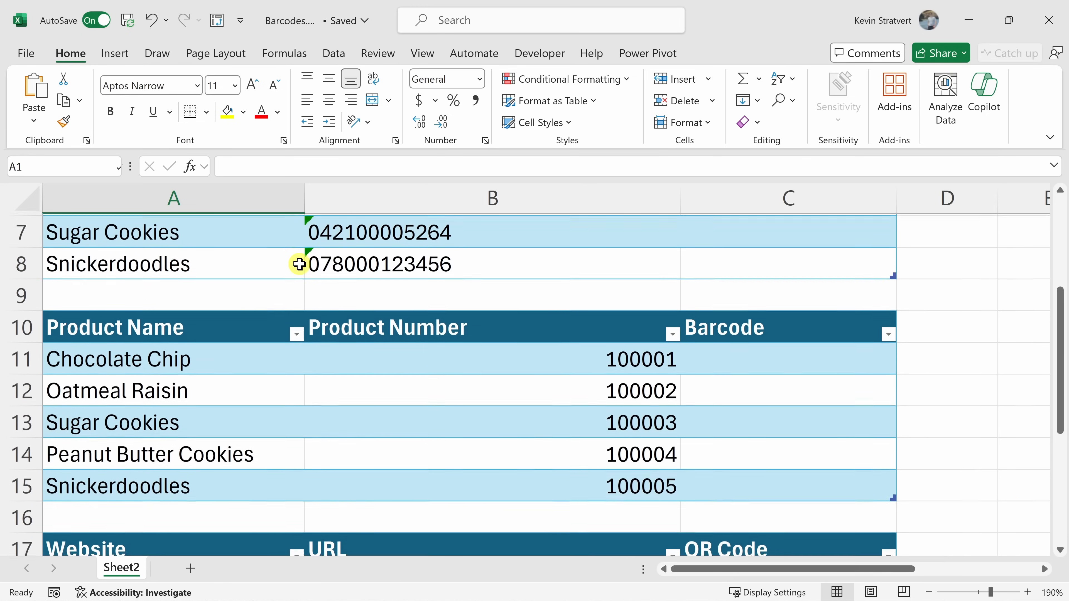
{"action": "scroll", "scroll_direction": "up", "scroll_amount": 3}
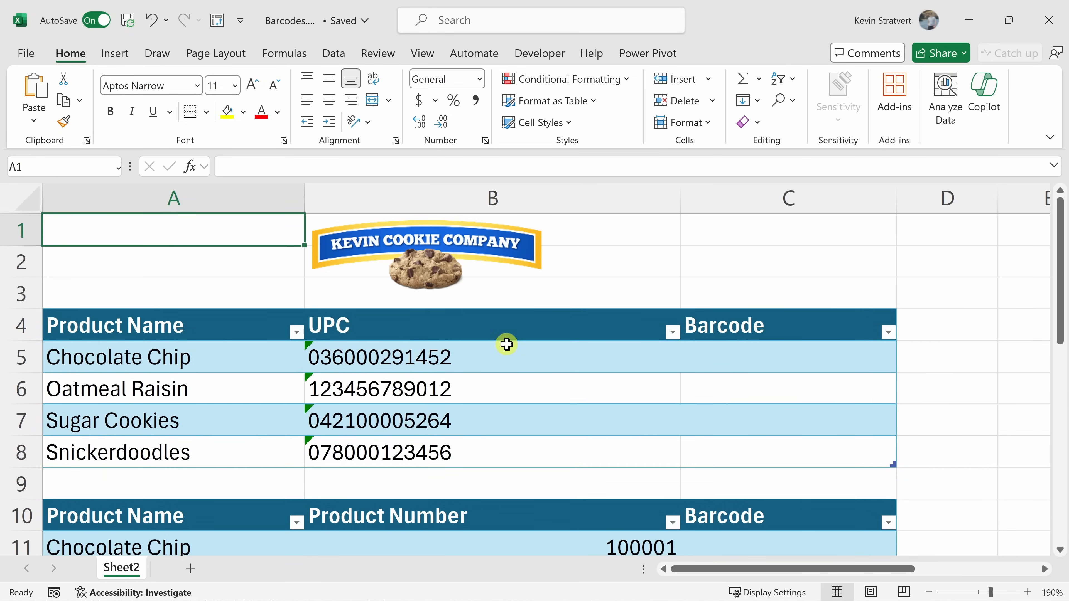
{"action": "mouse_move", "coordinate": [541, 272]}
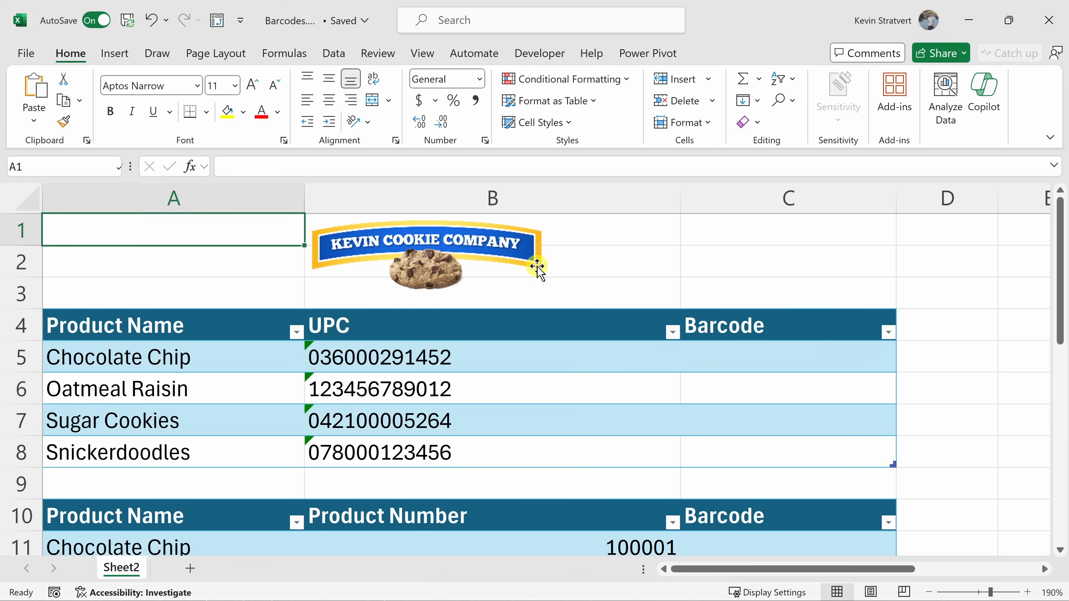
{"action": "mouse_move", "coordinate": [489, 273]}
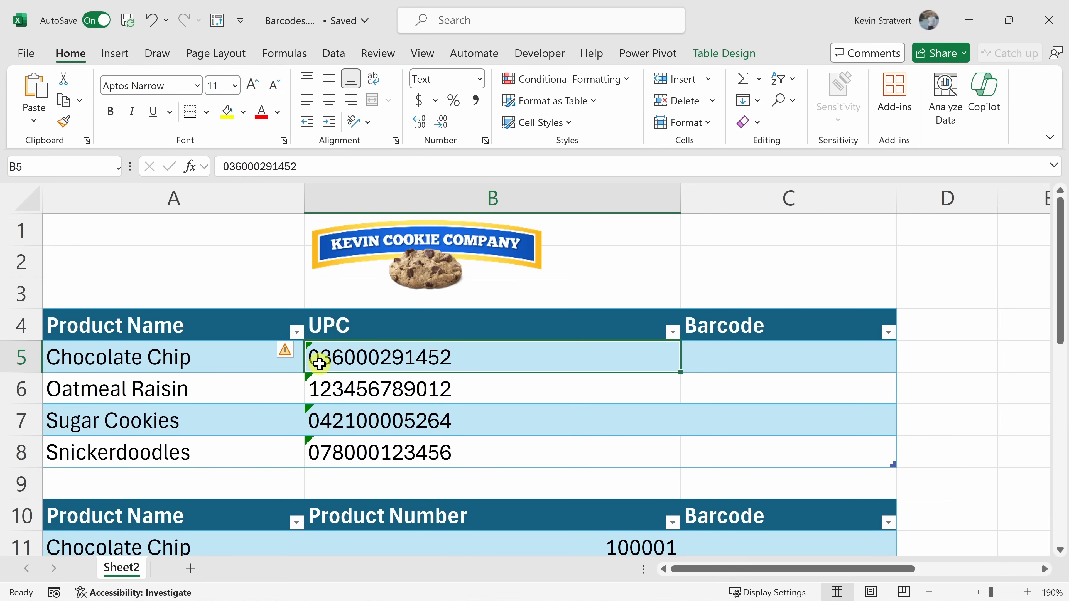
Step: Select the four UPC values in B5:B8 and bring up Format Cells with Ctrl+1
{"action": "left_click_drag", "start_coordinate": [319, 356], "coordinate": [553, 388]}
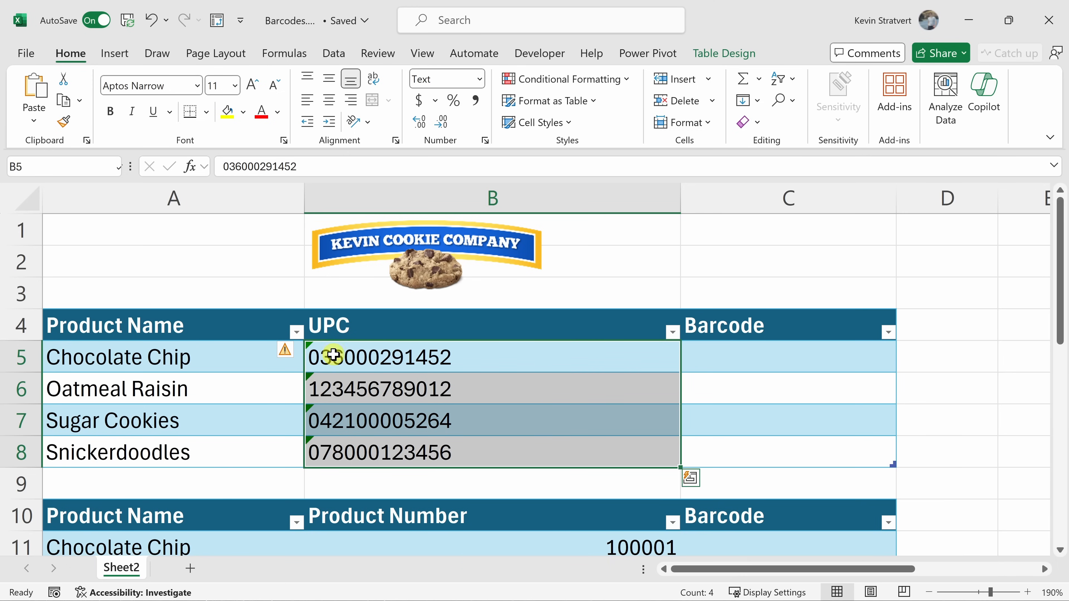
{"action": "mouse_move", "coordinate": [314, 359]}
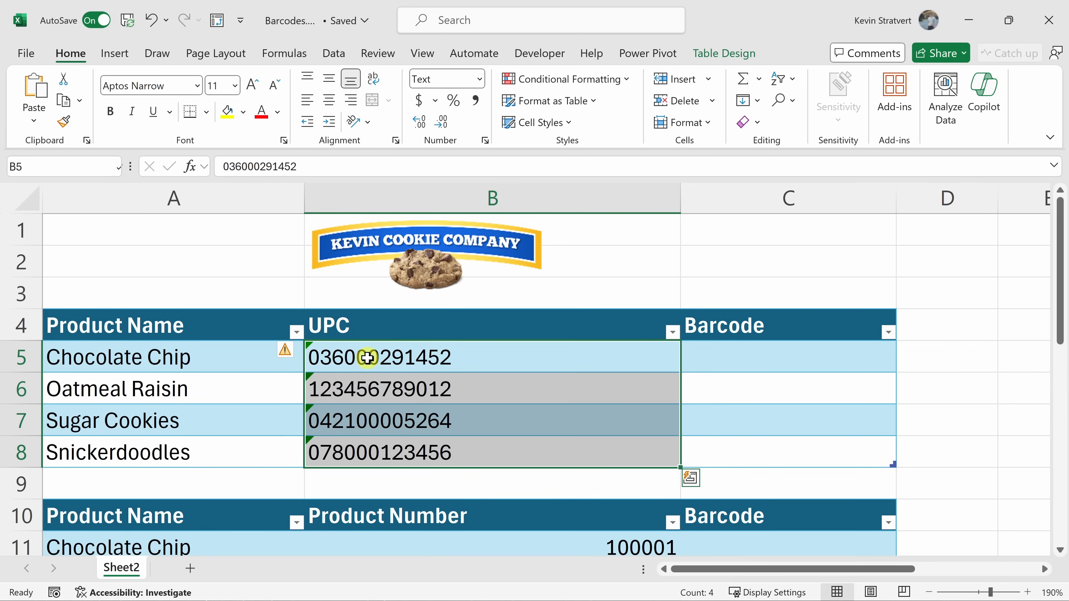
{"action": "left_click", "coordinate": [379, 356]}
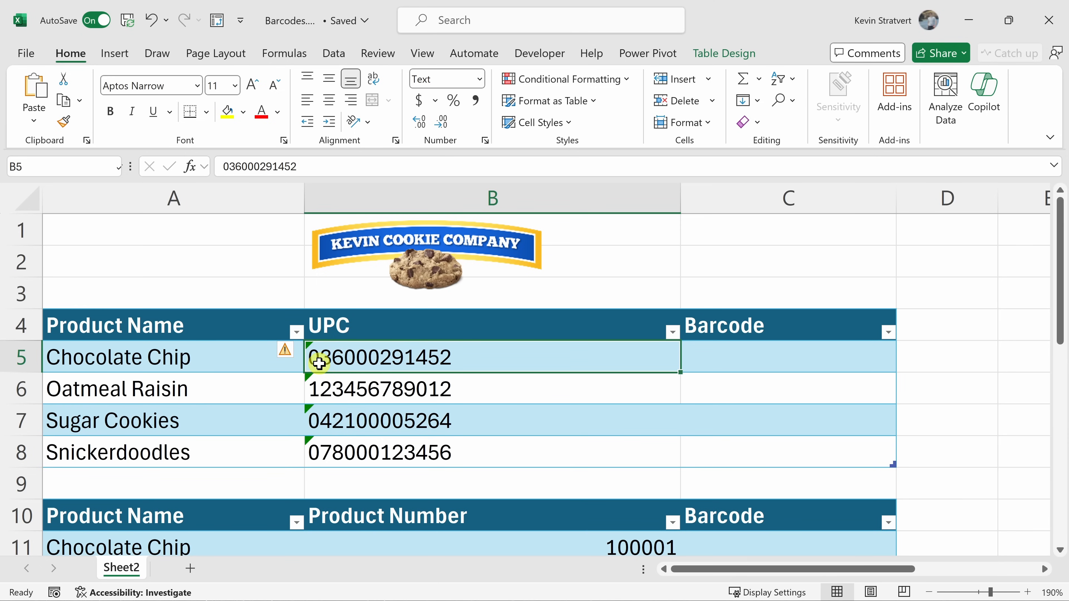
{"action": "mouse_move", "coordinate": [422, 353]}
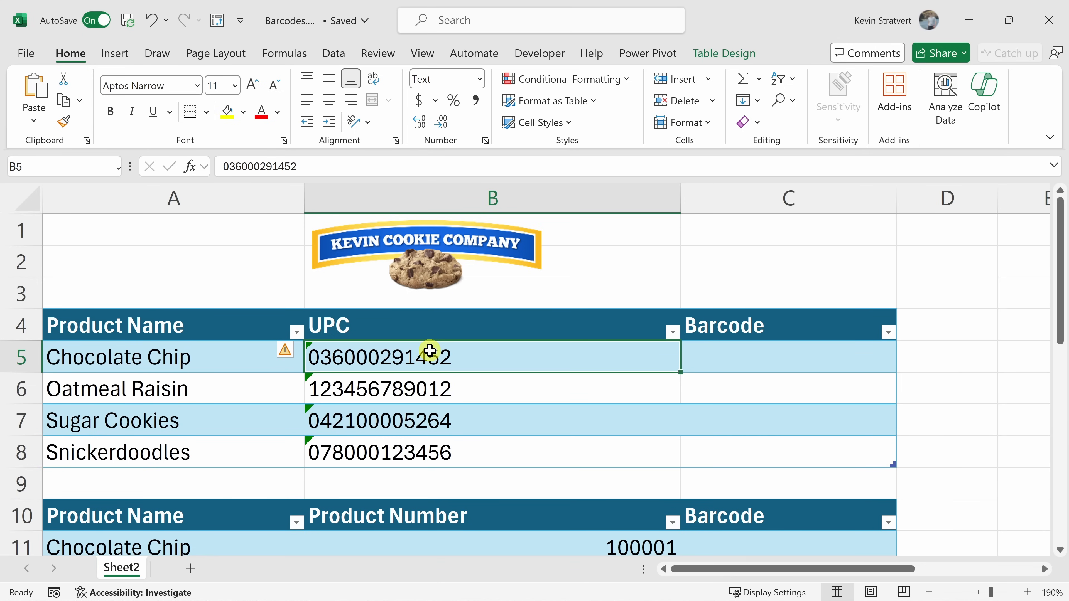
{"action": "key", "text": "ctrl+1"}
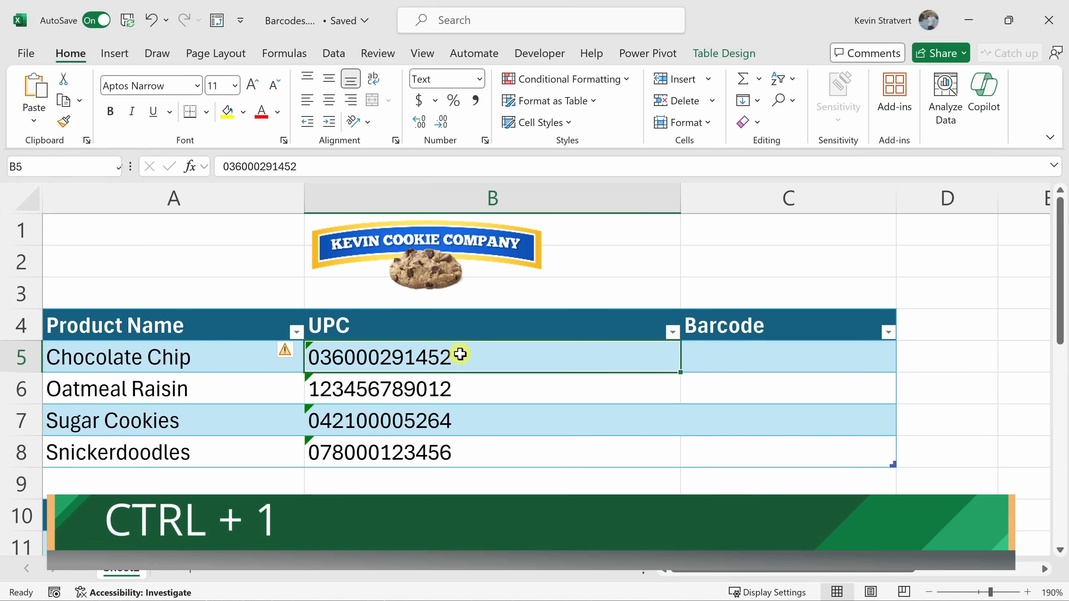
{"action": "left_click_drag", "start_coordinate": [459, 354], "coordinate": [467, 452]}
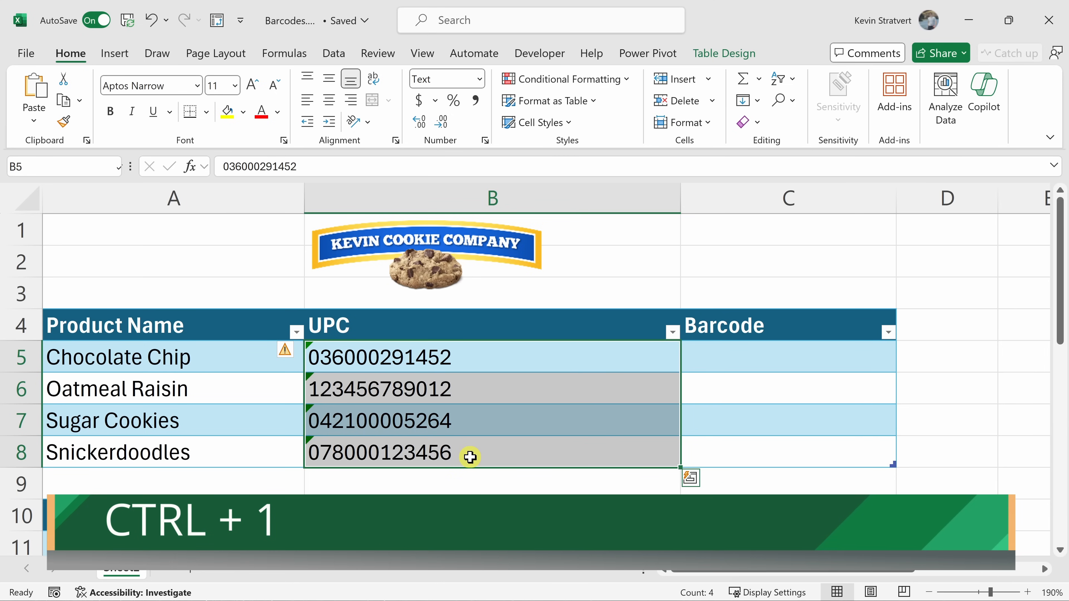
{"action": "key", "text": "ctrl+1"}
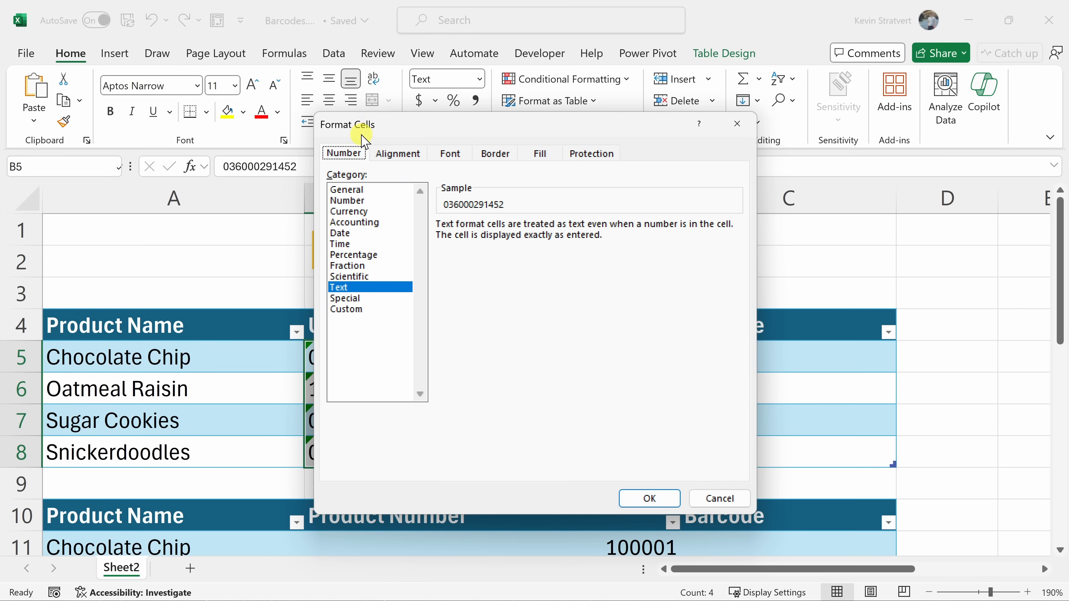
Step: Keep the Text number category for the UPC cells so leading zeros stay
{"action": "left_click", "coordinate": [346, 189]}
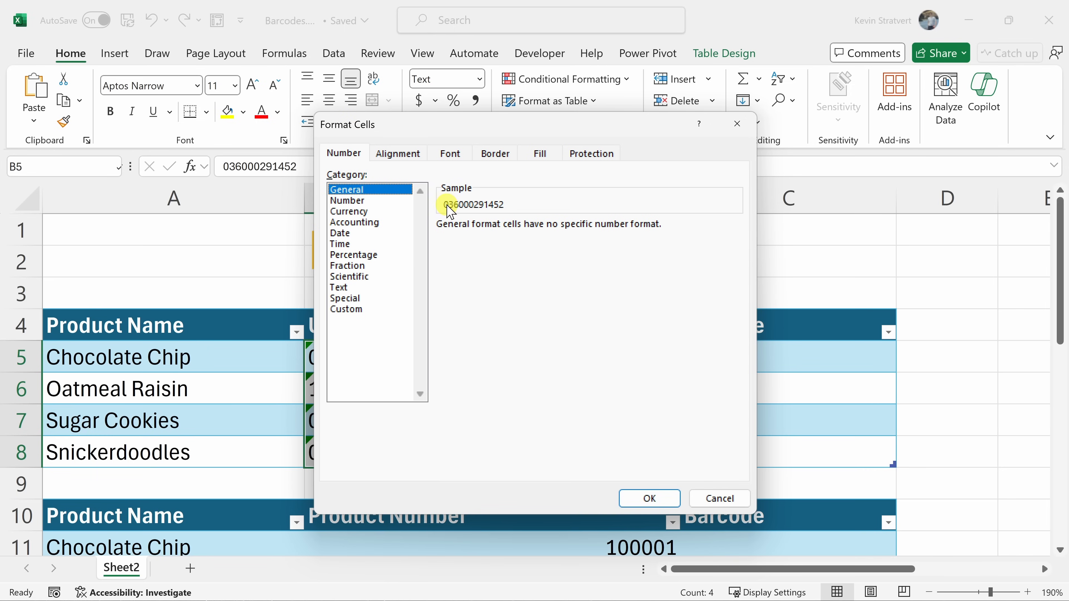
{"action": "left_click", "coordinate": [339, 287]}
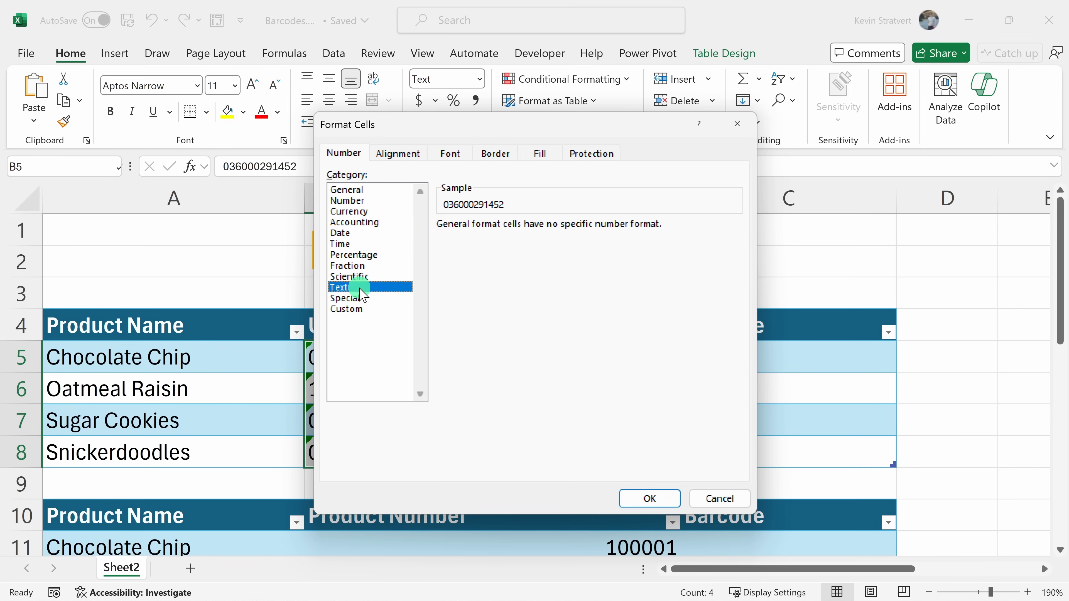
{"action": "left_click", "coordinate": [339, 287]}
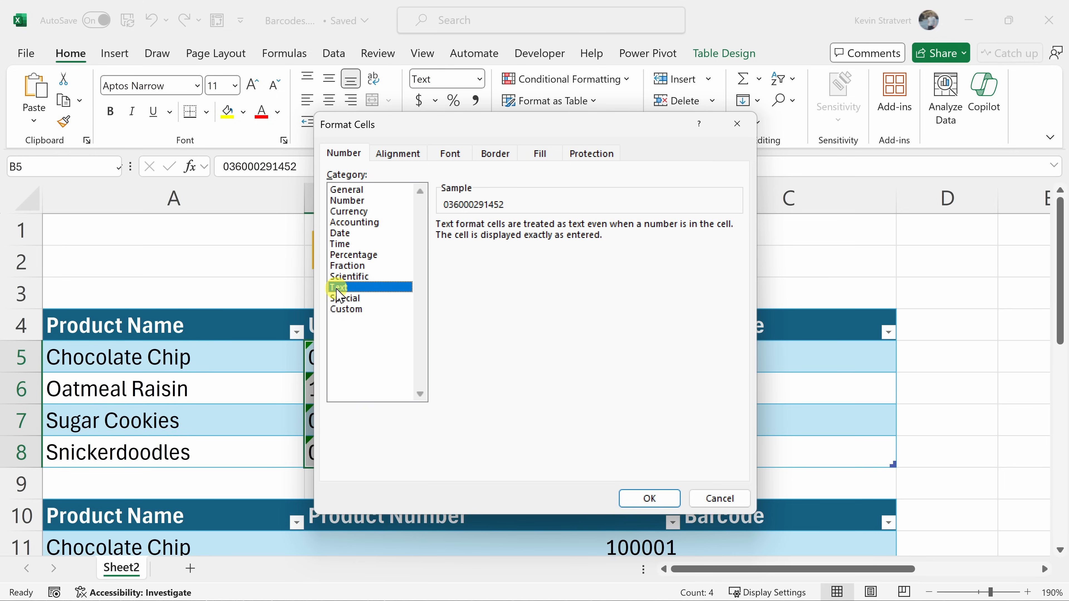
{"action": "left_click", "coordinate": [648, 496]}
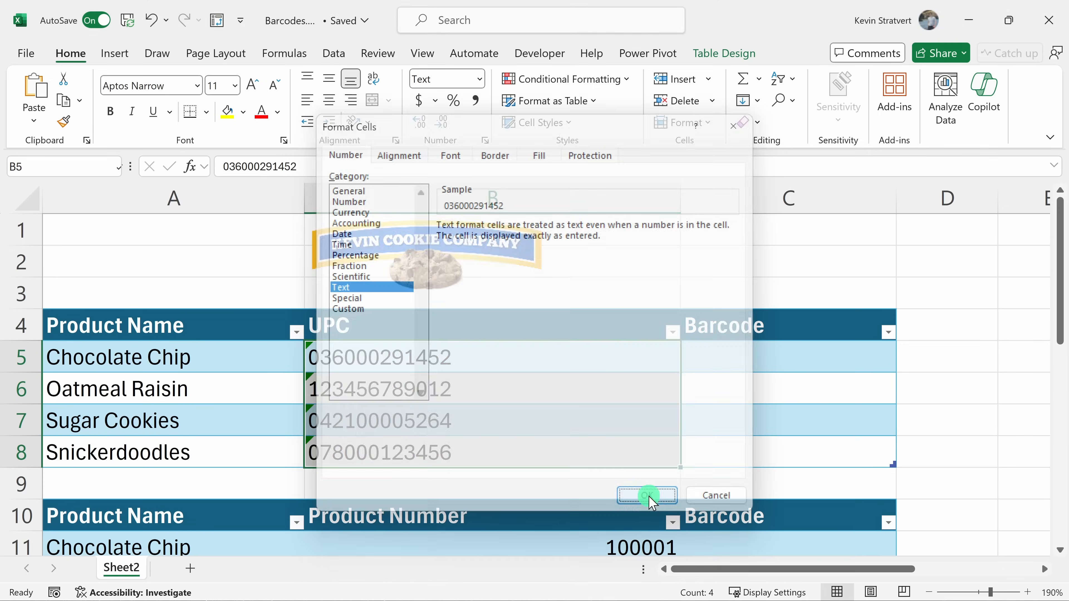
Step: Apply the Text format to the UPC values and close the dialog
{"action": "left_click", "coordinate": [646, 496]}
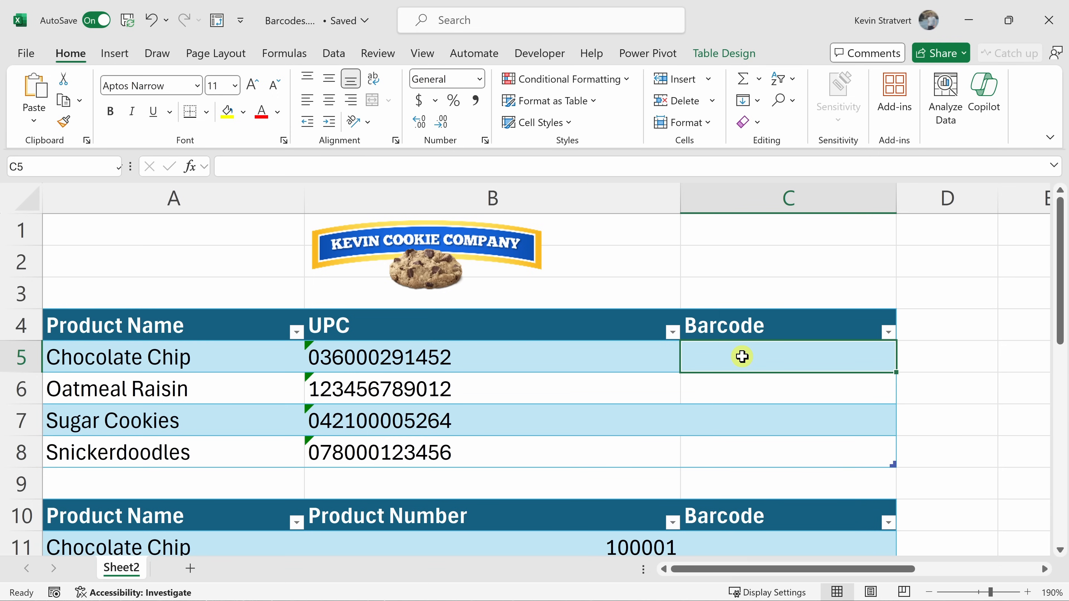
{"action": "mouse_move", "coordinate": [812, 352]}
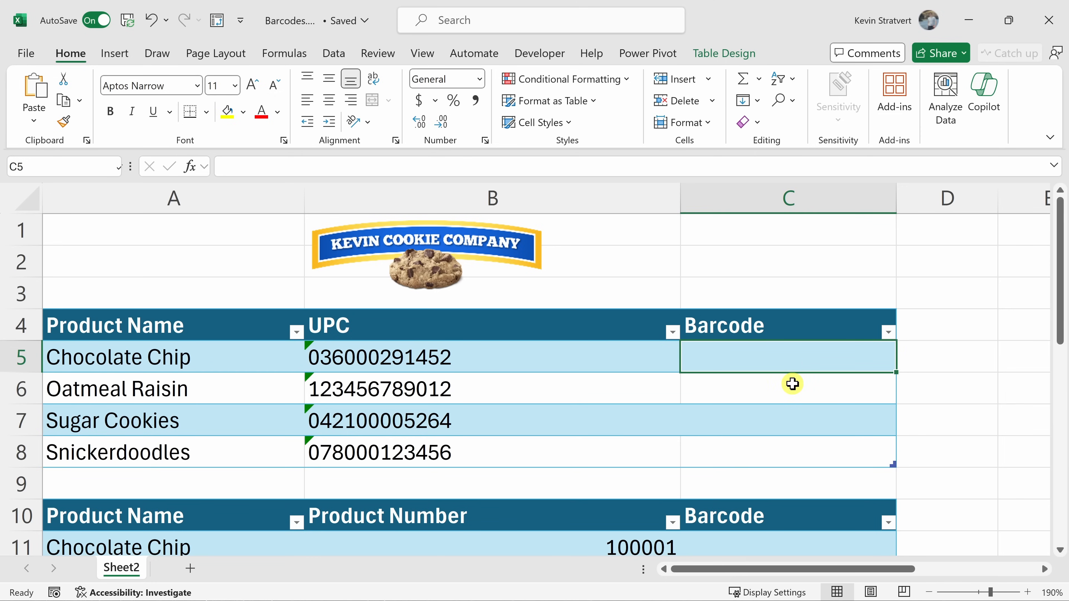
{"action": "mouse_move", "coordinate": [758, 352]}
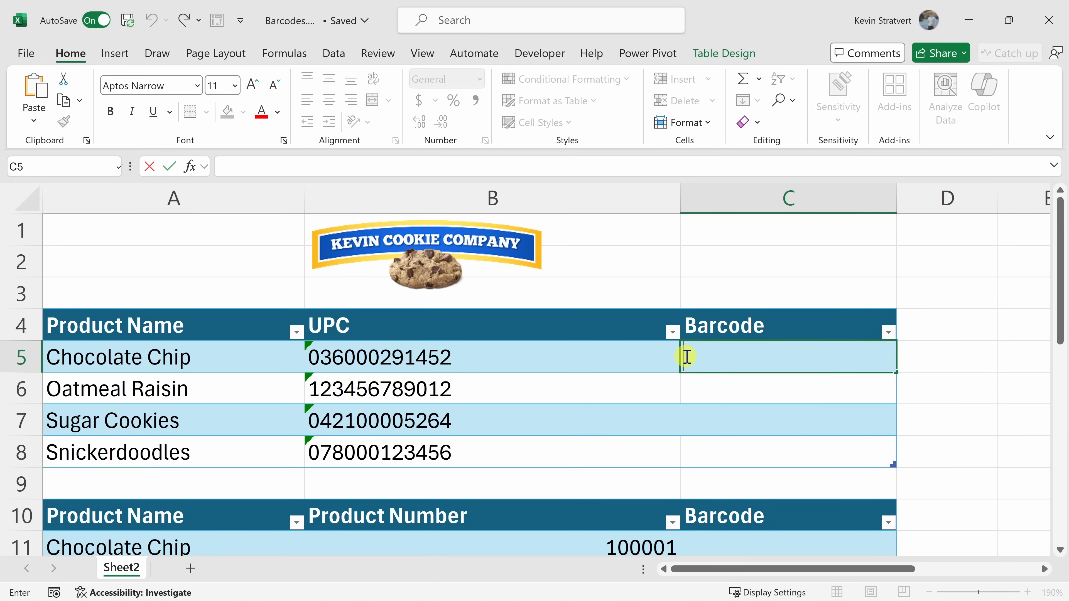
{"action": "mouse_move", "coordinate": [799, 356]}
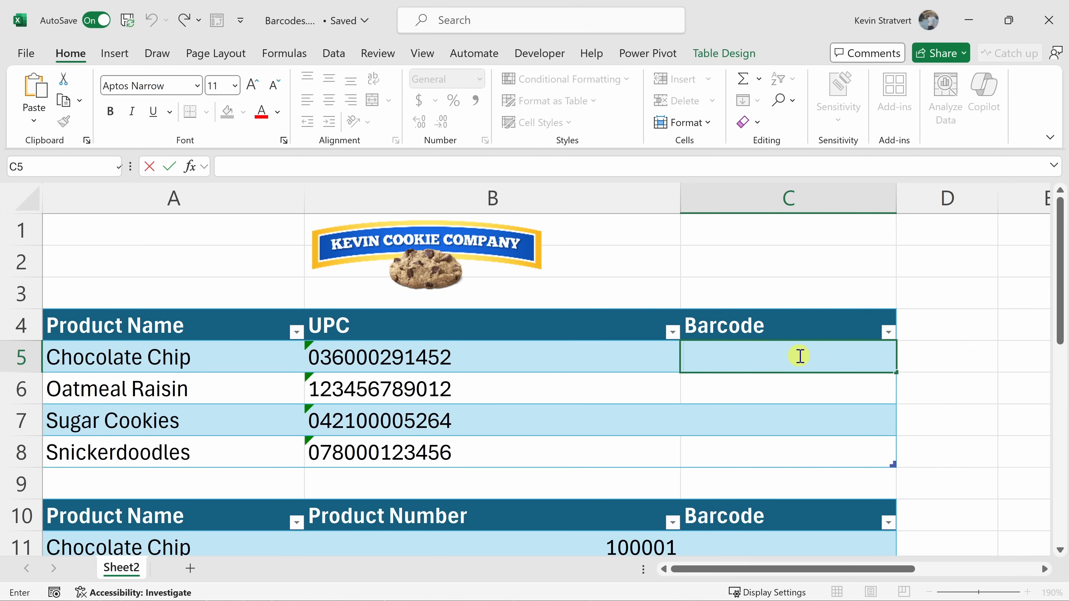
{"action": "mouse_move", "coordinate": [782, 373]}
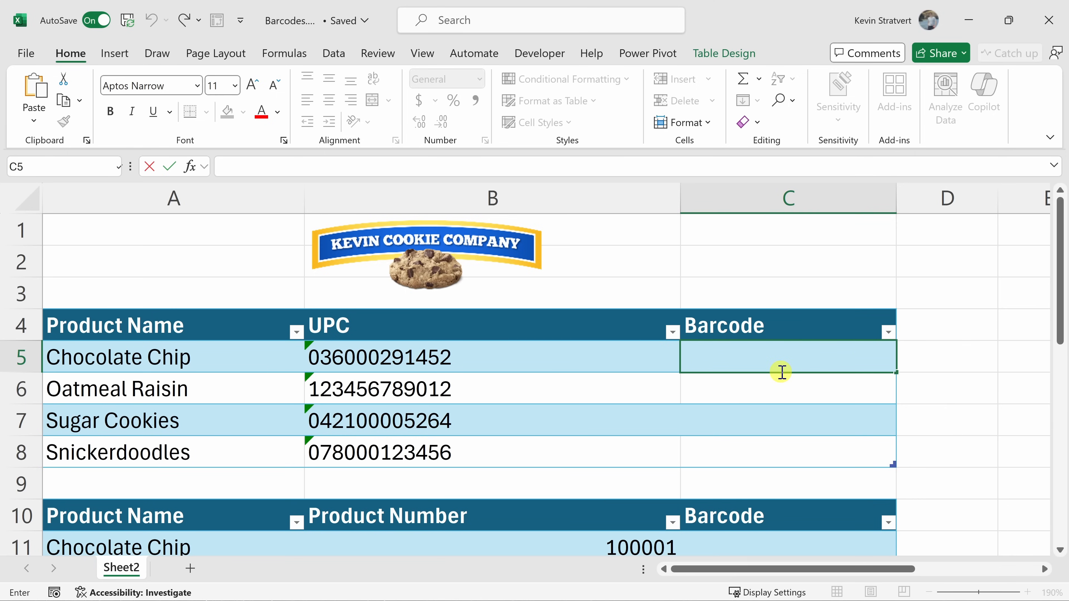
{"action": "mouse_move", "coordinate": [191, 167]}
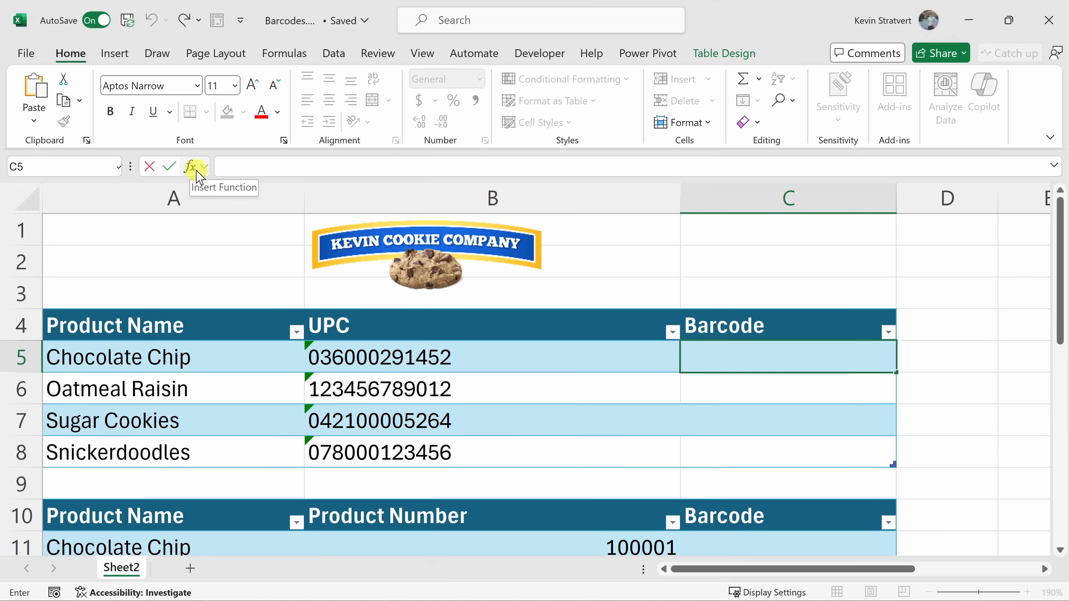
Step: Search the functions for 'image' and pick IMAGE for the Barcode cell
{"action": "left_click", "coordinate": [194, 167]}
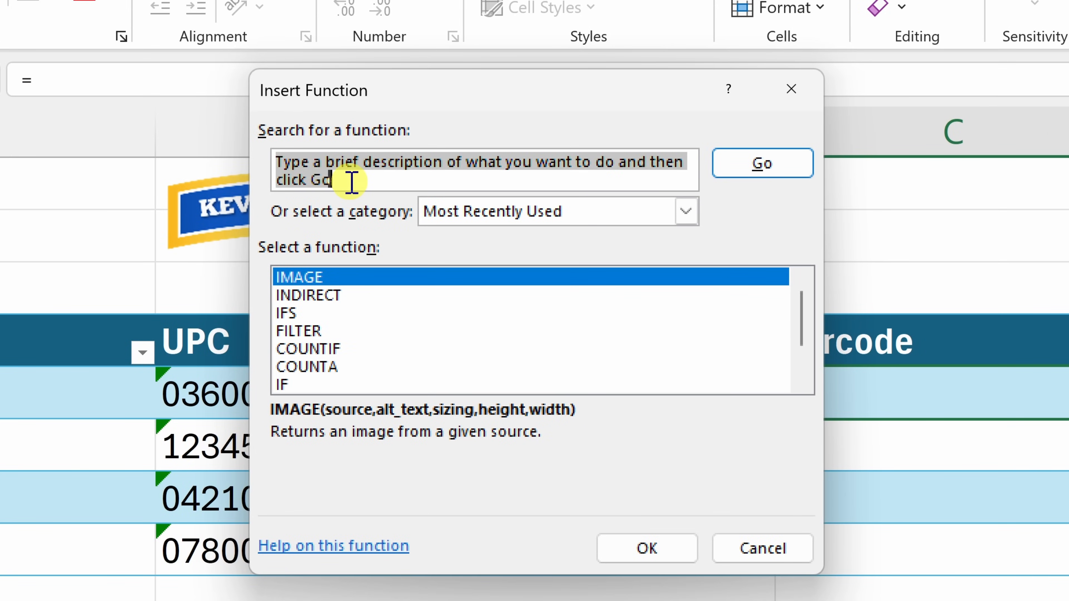
{"action": "type", "text": "image"}
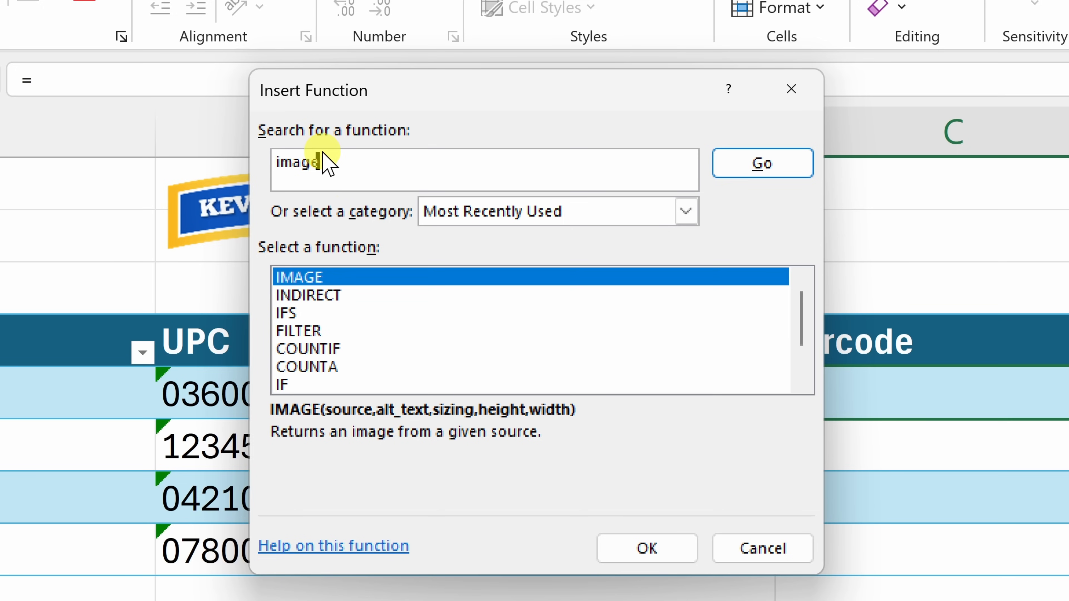
{"action": "left_click", "coordinate": [762, 163]}
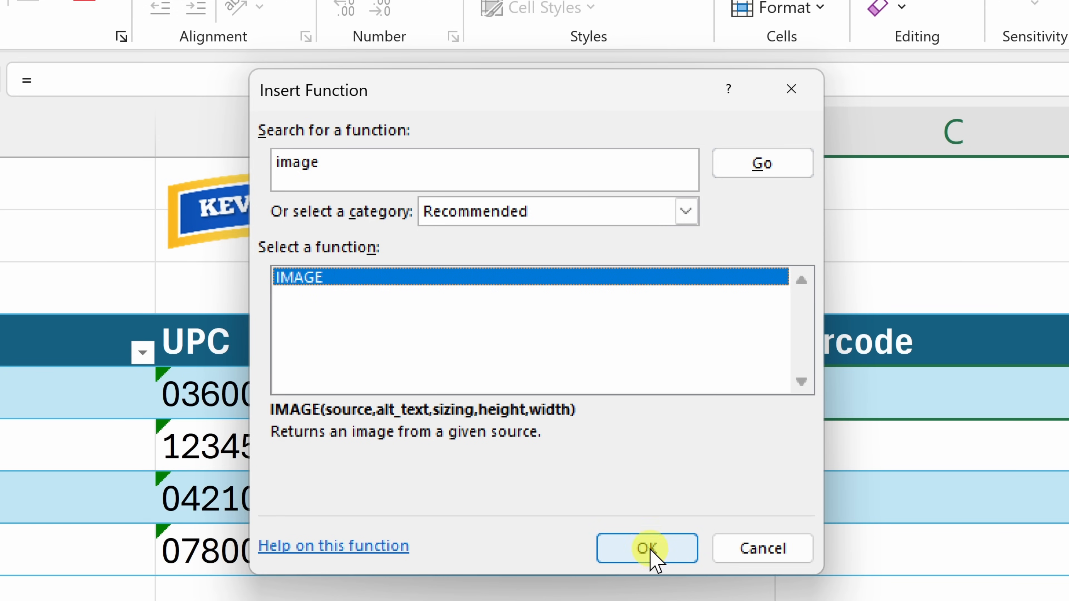
{"action": "left_click", "coordinate": [647, 548]}
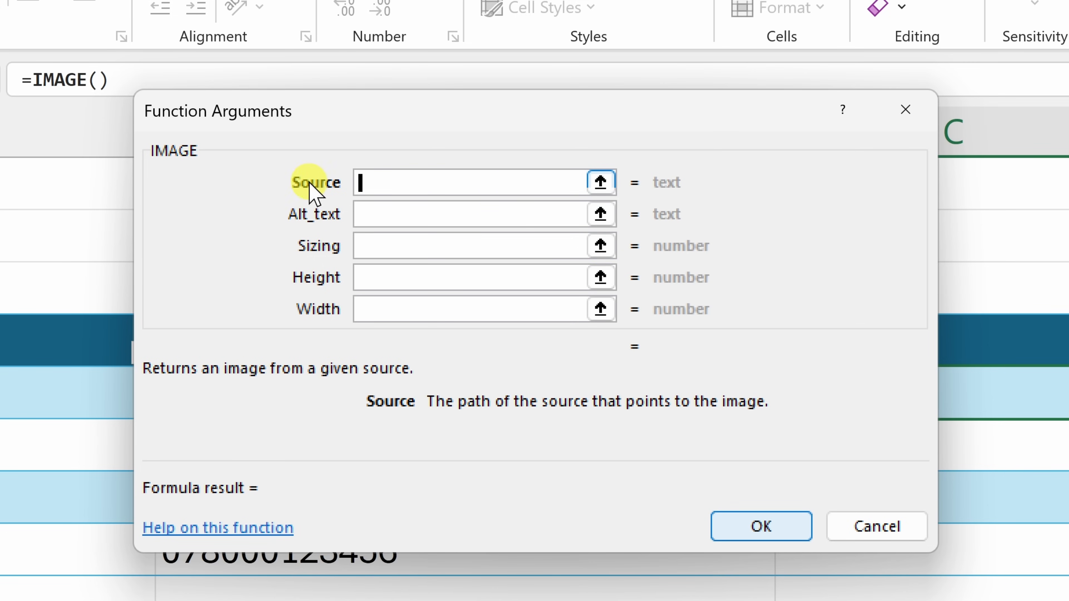
{"action": "mouse_move", "coordinate": [352, 198]}
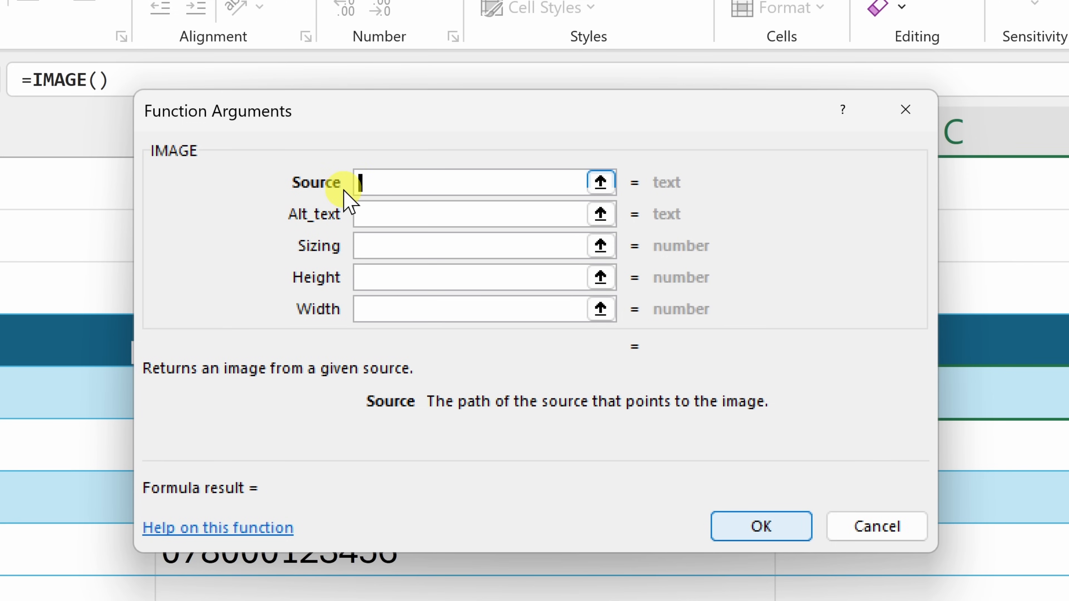
{"action": "mouse_move", "coordinate": [332, 221]}
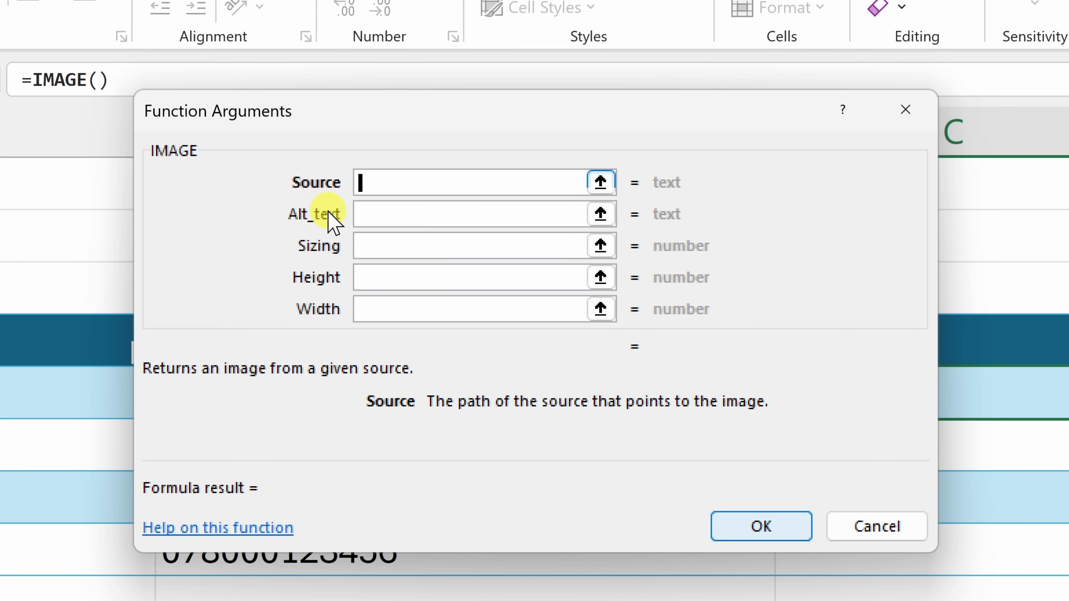
{"action": "mouse_move", "coordinate": [334, 321]}
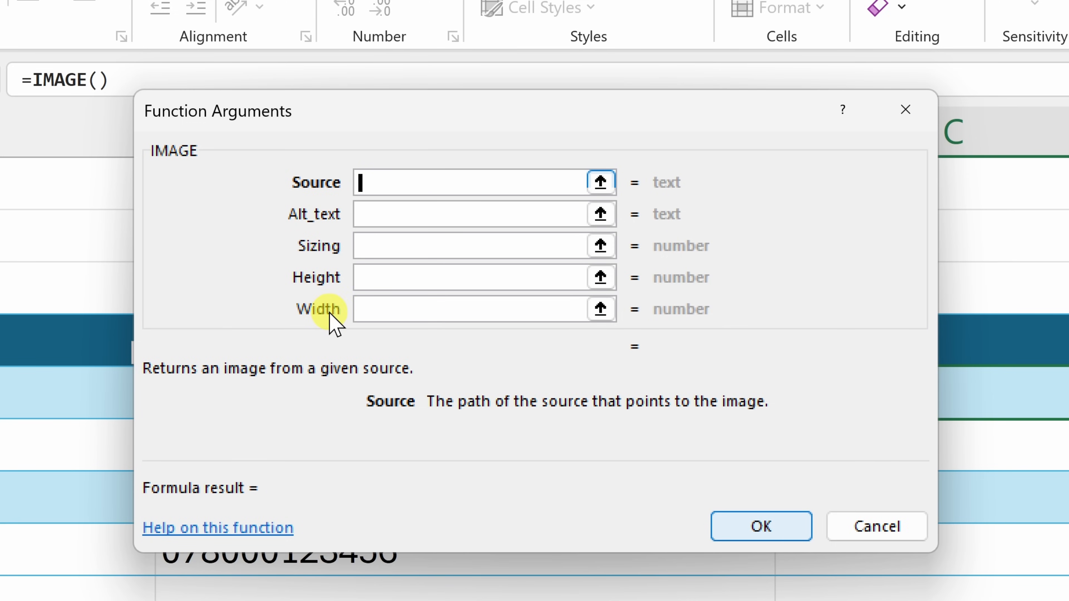
{"action": "mouse_move", "coordinate": [310, 198]}
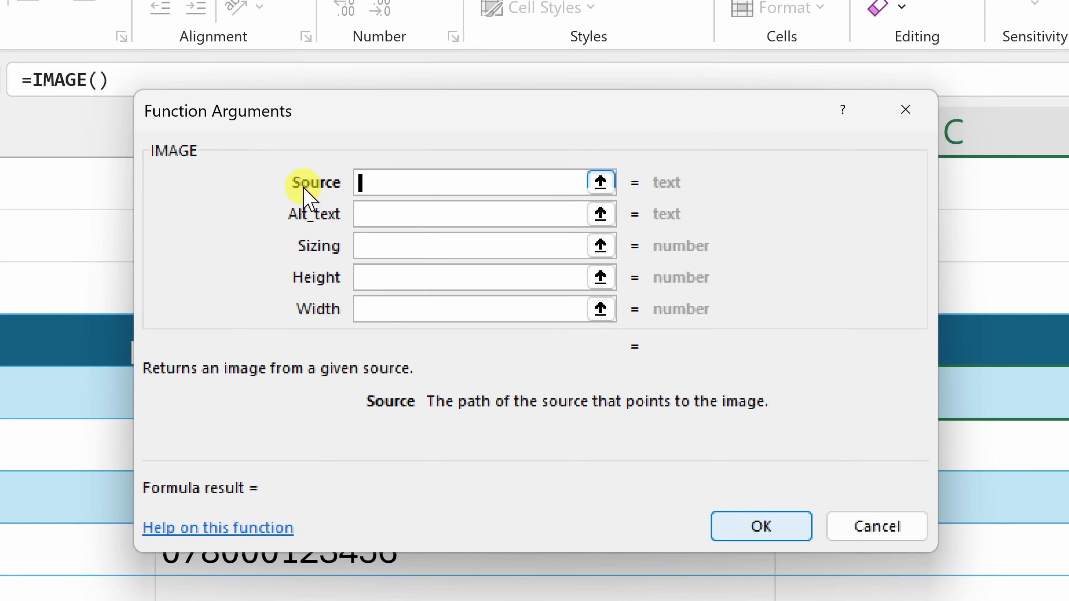
{"action": "mouse_move", "coordinate": [399, 184]}
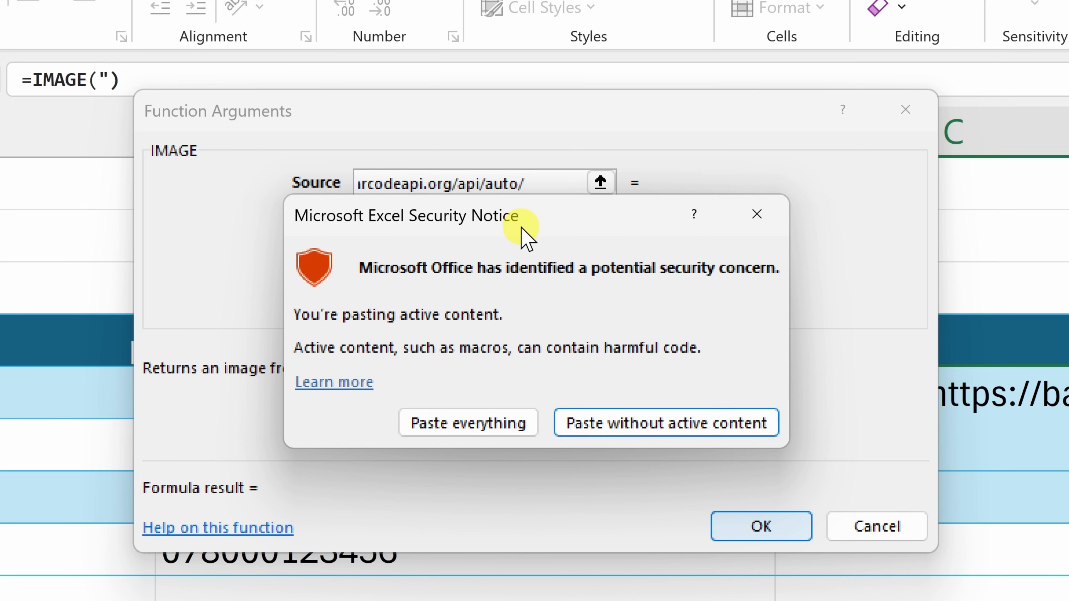
{"action": "mouse_move", "coordinate": [504, 324]}
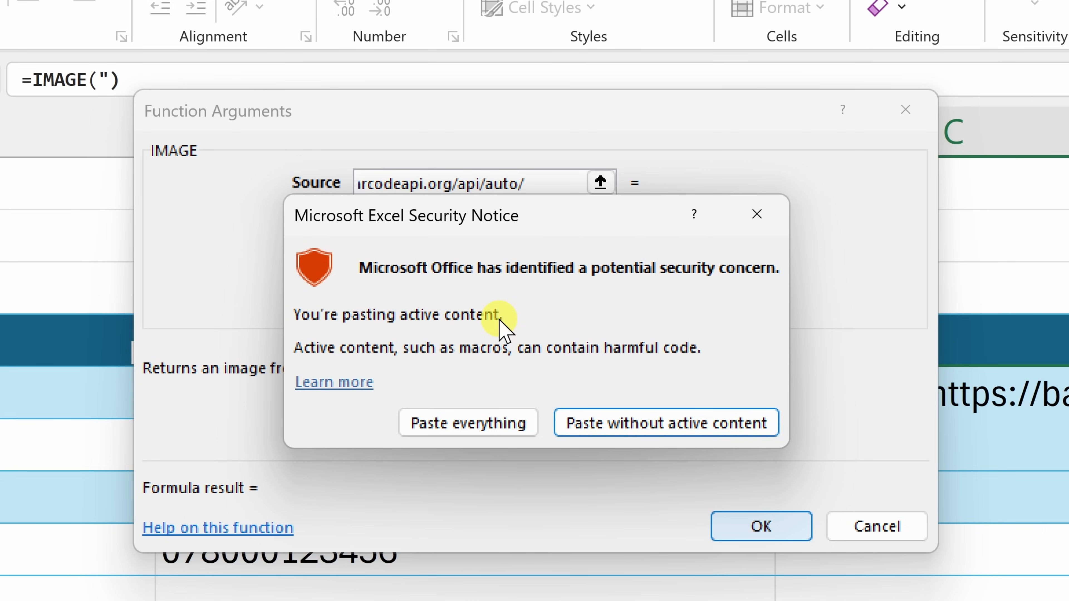
{"action": "mouse_move", "coordinate": [501, 243]}
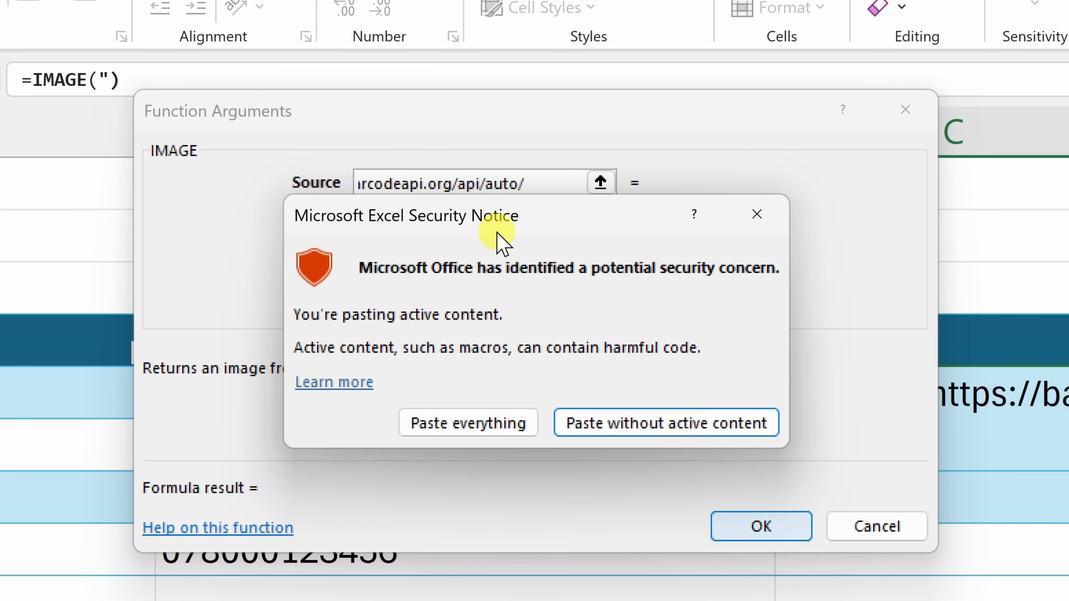
{"action": "mouse_move", "coordinate": [489, 324]}
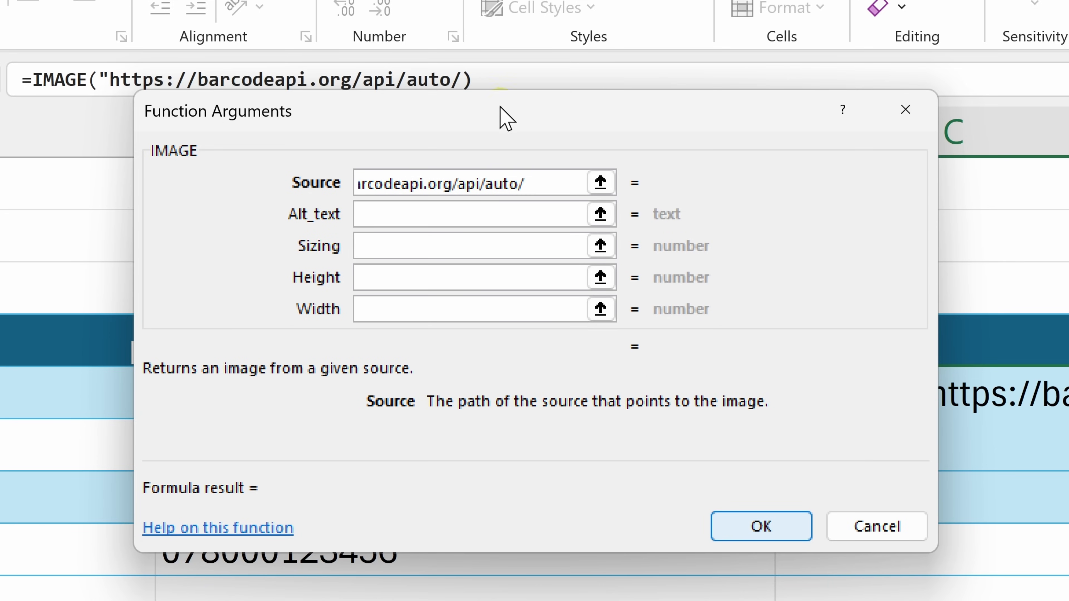
Step: Move to the end of the barcodeapi.org source address to add the closing quote
{"action": "left_click", "coordinate": [480, 182]}
{"action": "type", "text": "\""}
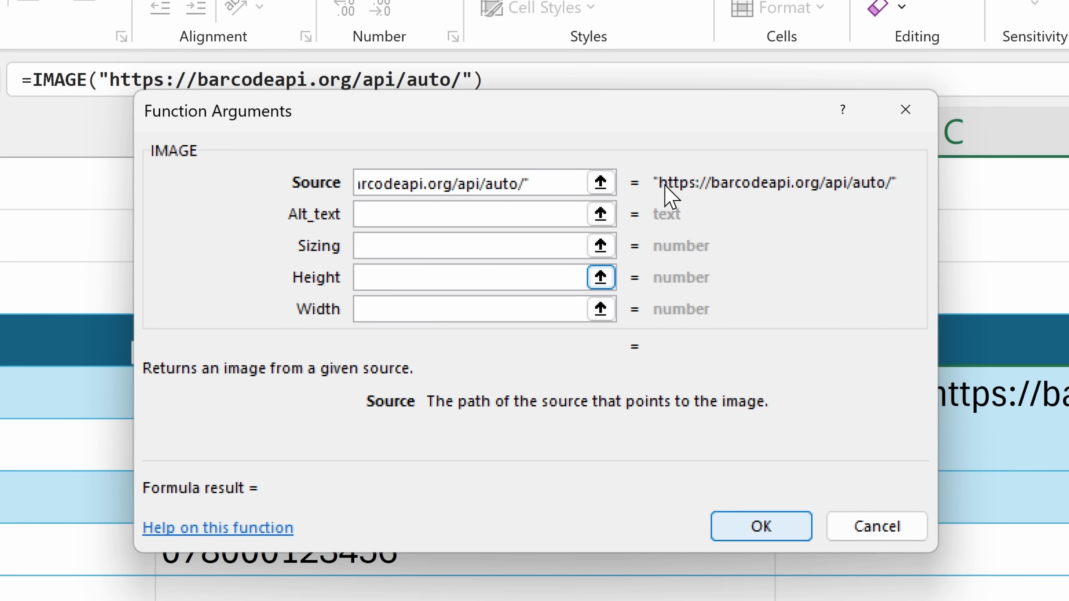
{"action": "mouse_move", "coordinate": [911, 190]}
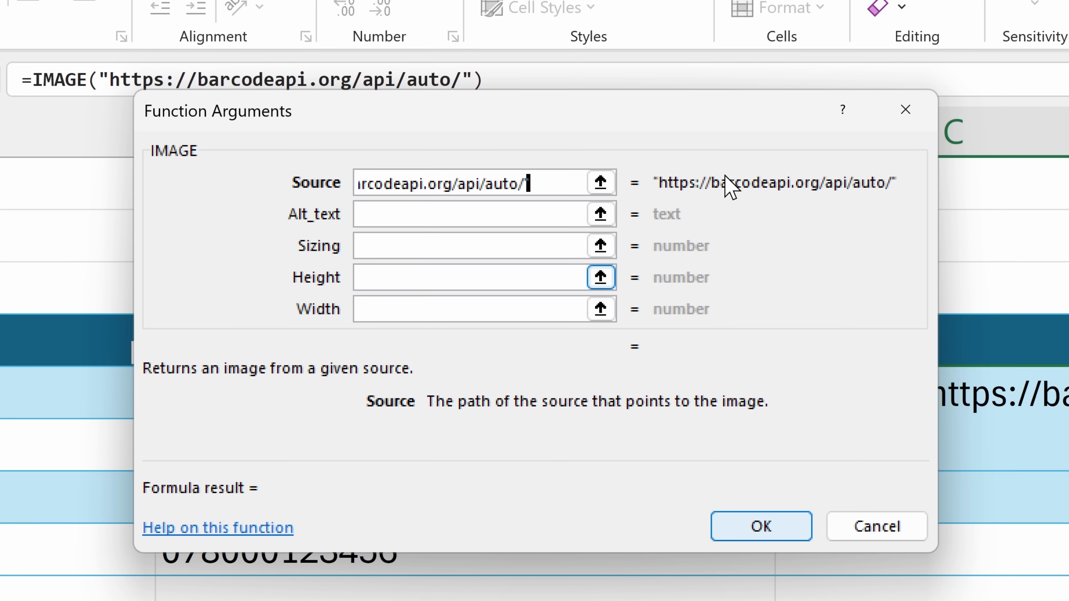
{"action": "mouse_move", "coordinate": [892, 196]}
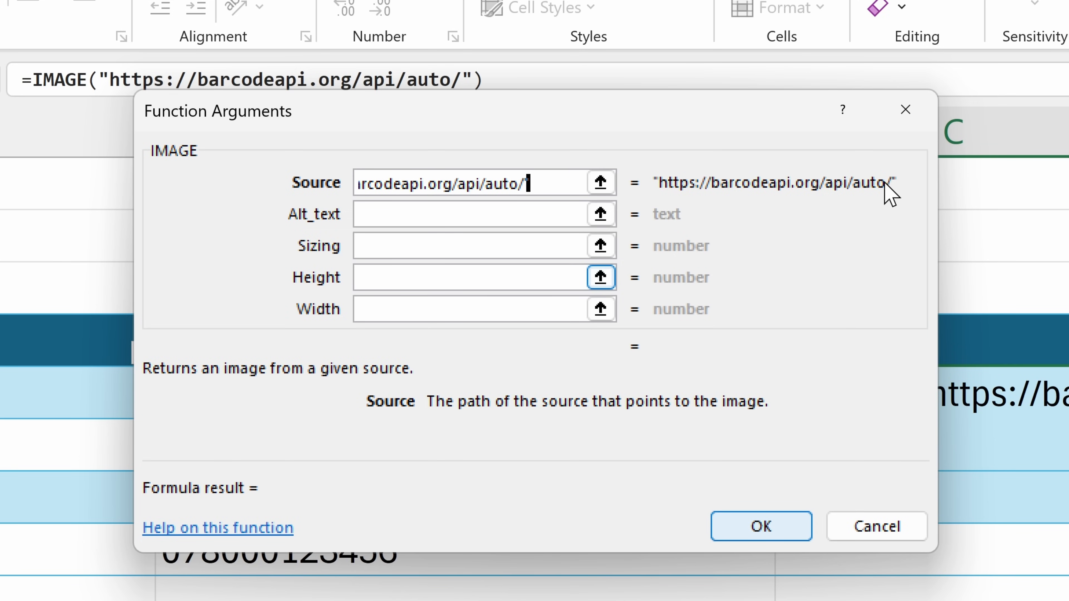
{"action": "mouse_move", "coordinate": [783, 198]}
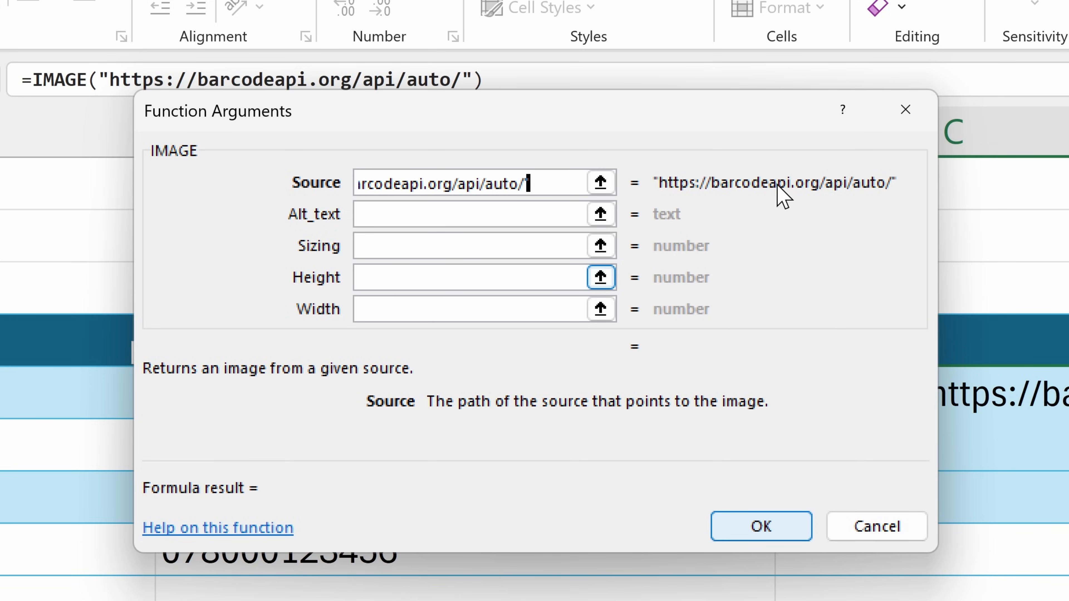
{"action": "mouse_move", "coordinate": [811, 192]}
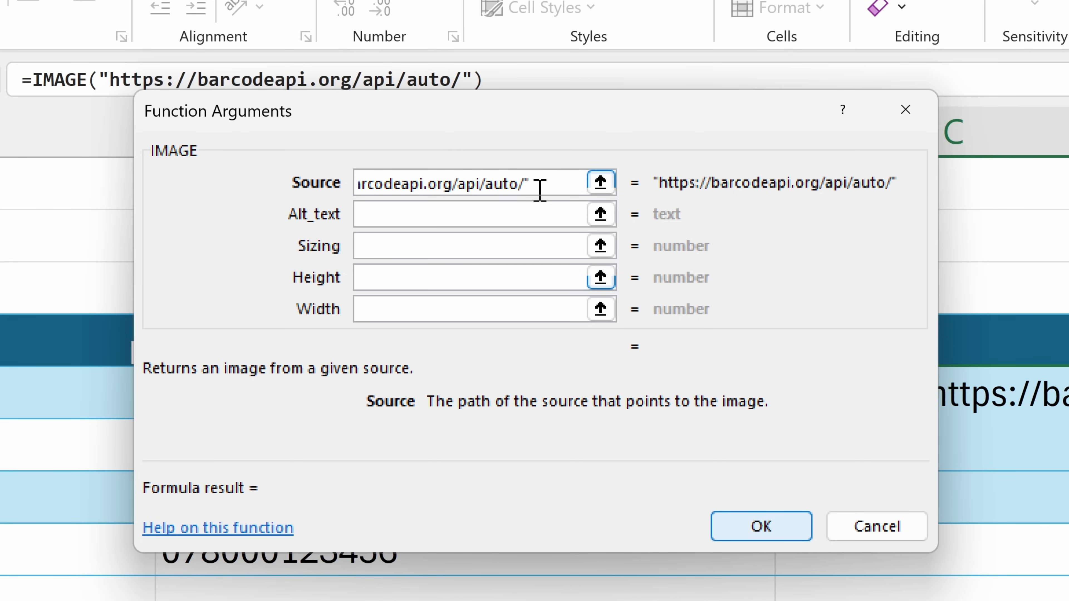
{"action": "type", "text": "&[@UPC"}
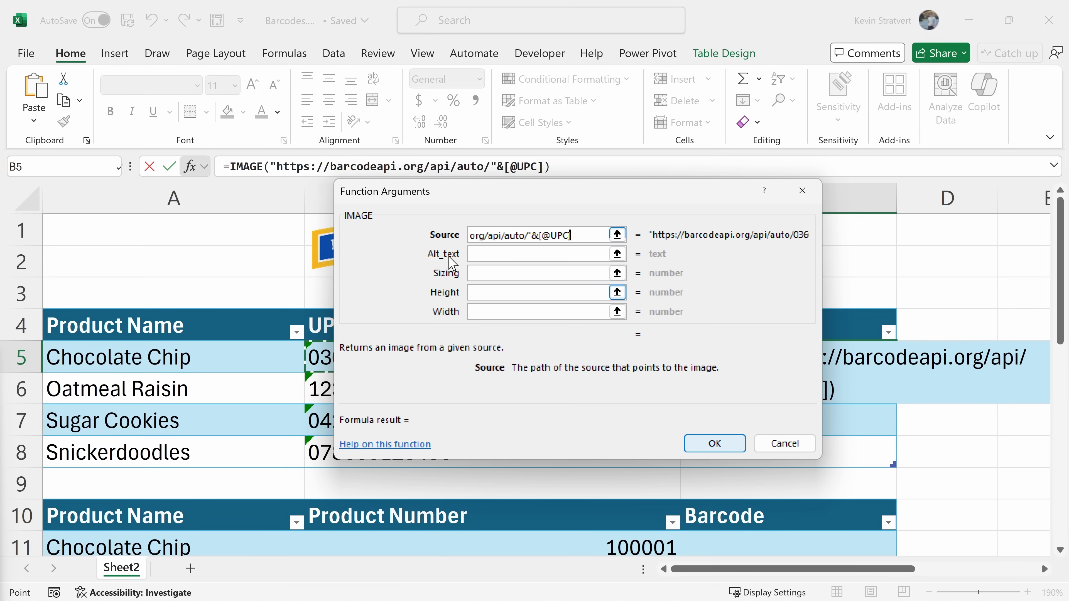
{"action": "mouse_move", "coordinate": [755, 453]}
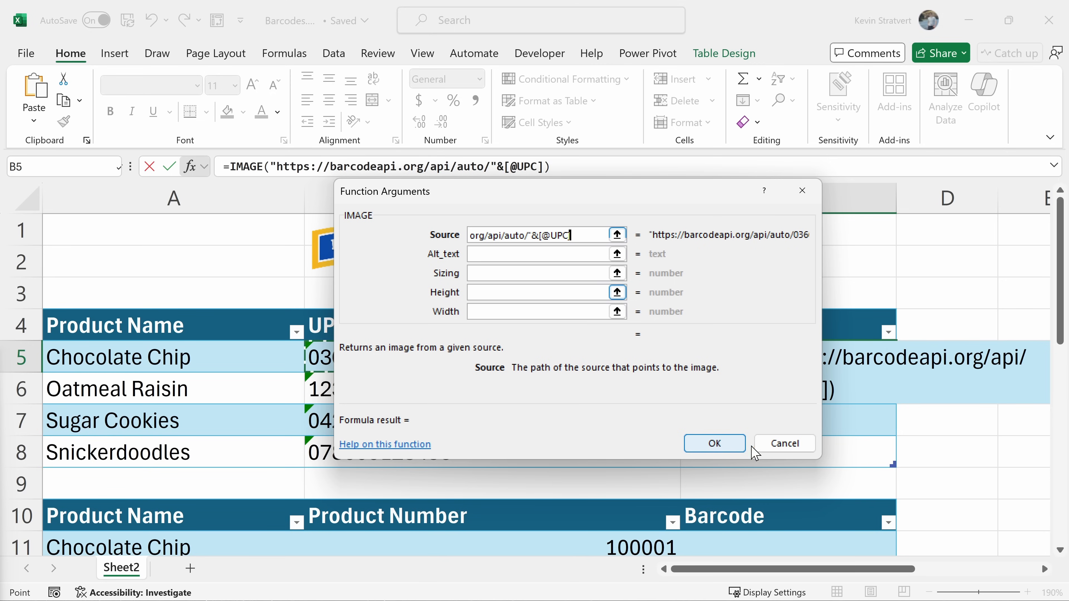
Step: Confirm the IMAGE formula so barcode images fill the Barcode column, then enlarge the rows
{"action": "left_click", "coordinate": [714, 443]}
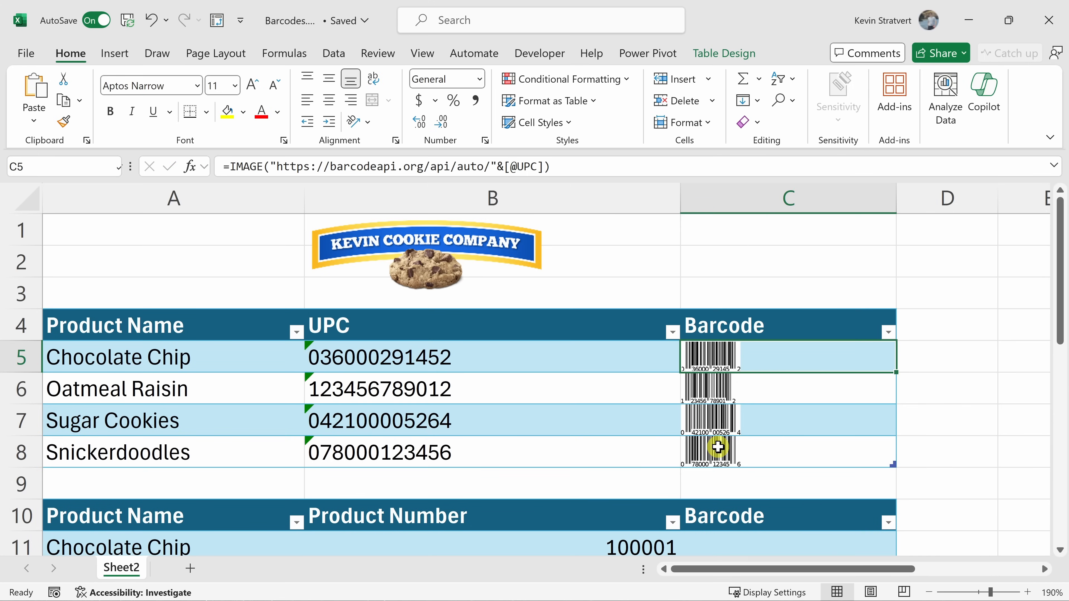
{"action": "mouse_move", "coordinate": [737, 358]}
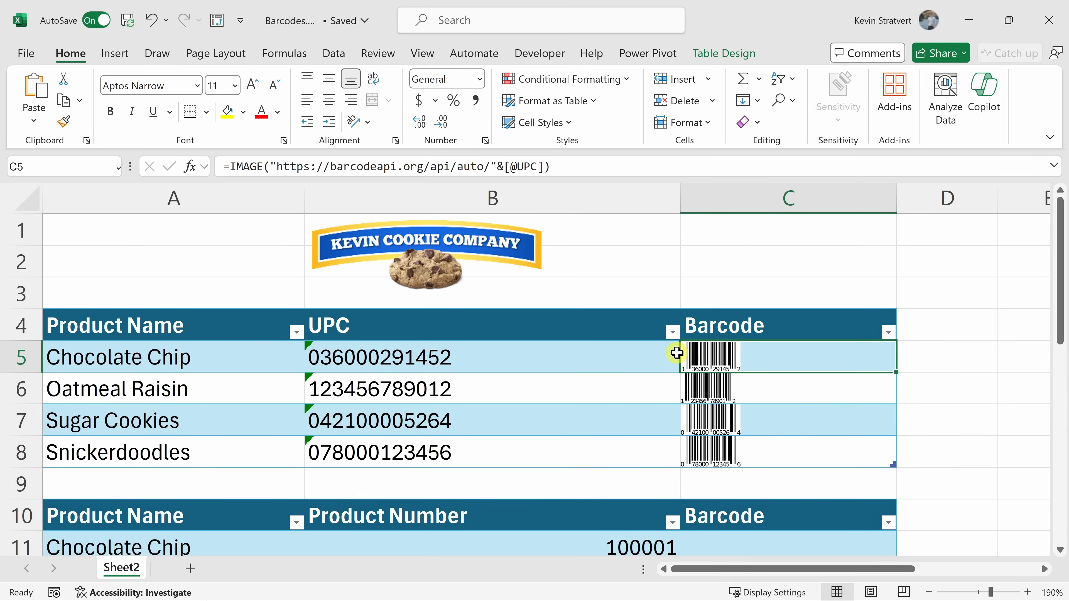
{"action": "mouse_move", "coordinate": [32, 373]}
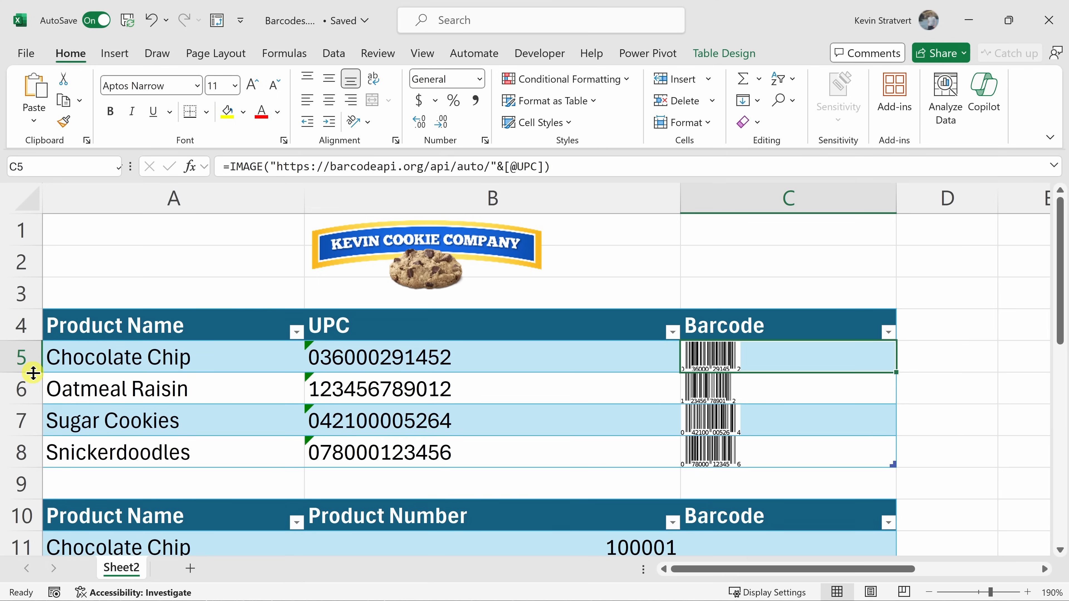
{"action": "left_click_drag", "start_coordinate": [33, 372], "coordinate": [33, 389]}
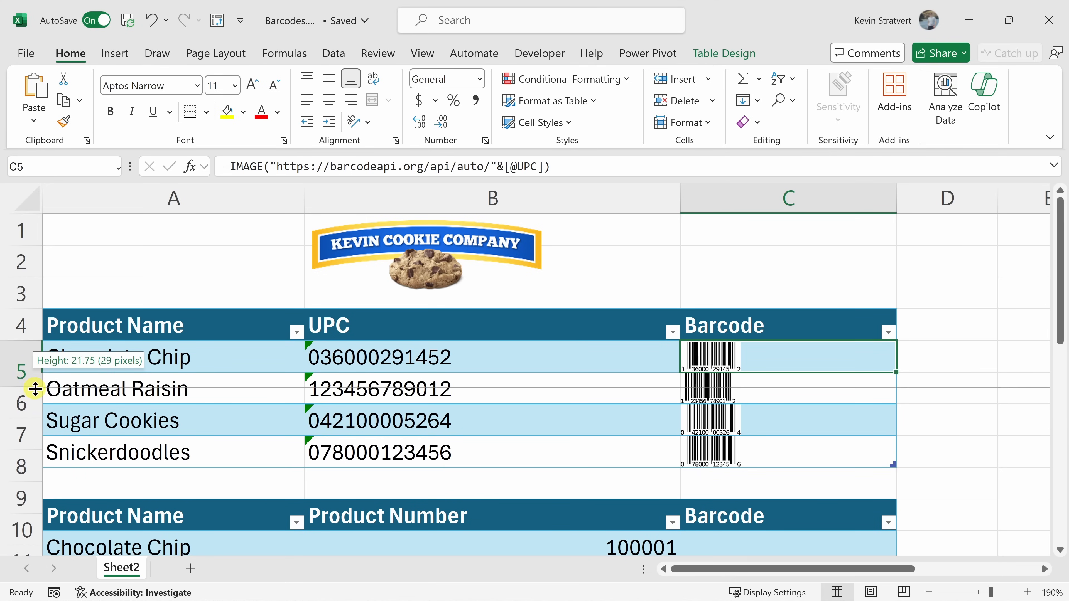
{"action": "left_click_drag", "start_coordinate": [34, 371], "coordinate": [34, 406]}
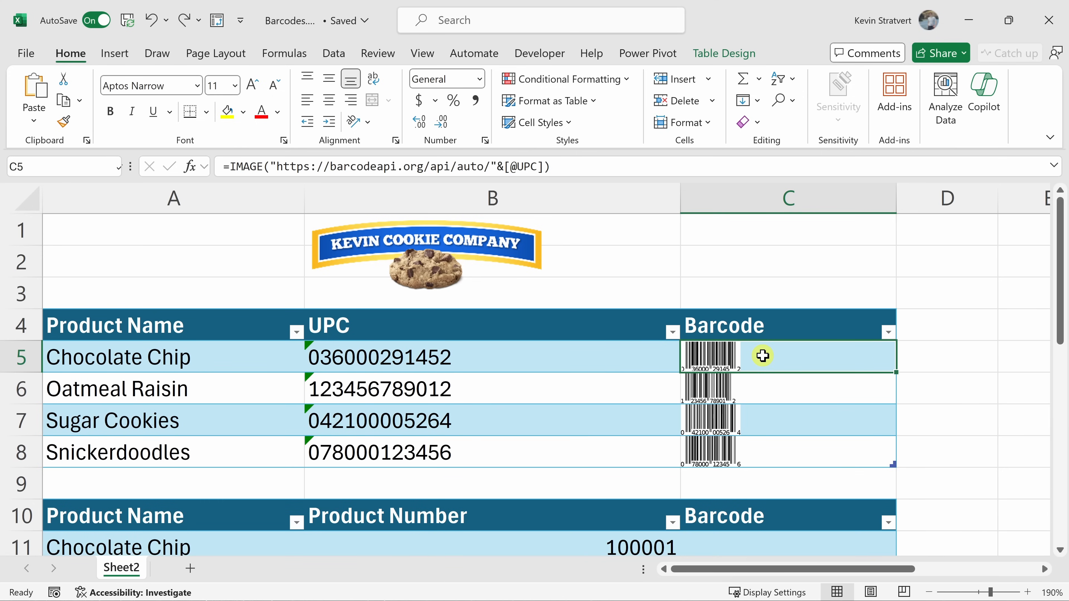
{"action": "mouse_move", "coordinate": [713, 370]}
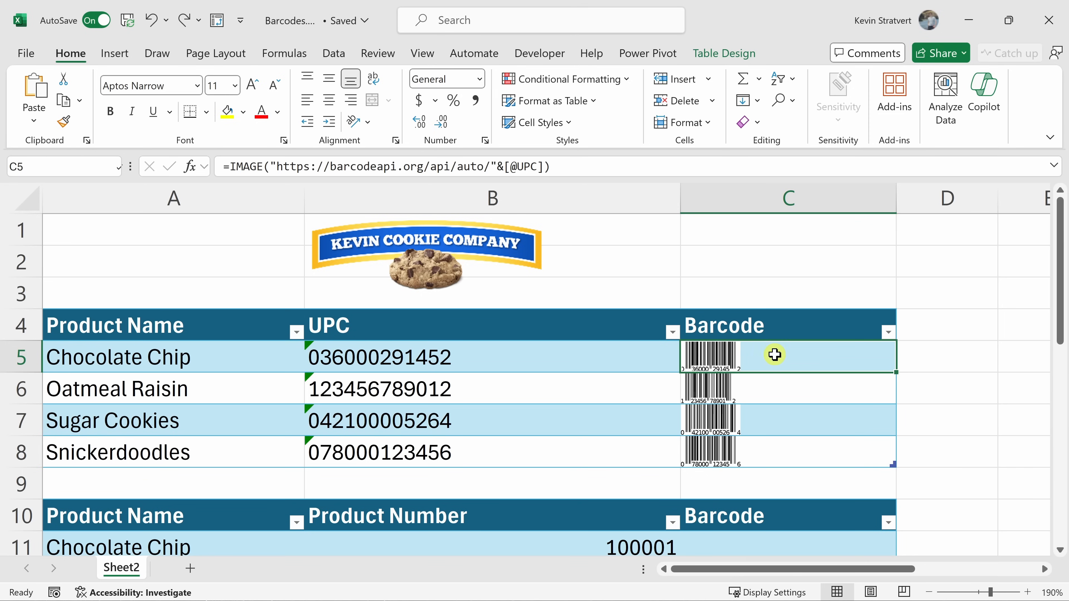
{"action": "mouse_move", "coordinate": [714, 380]}
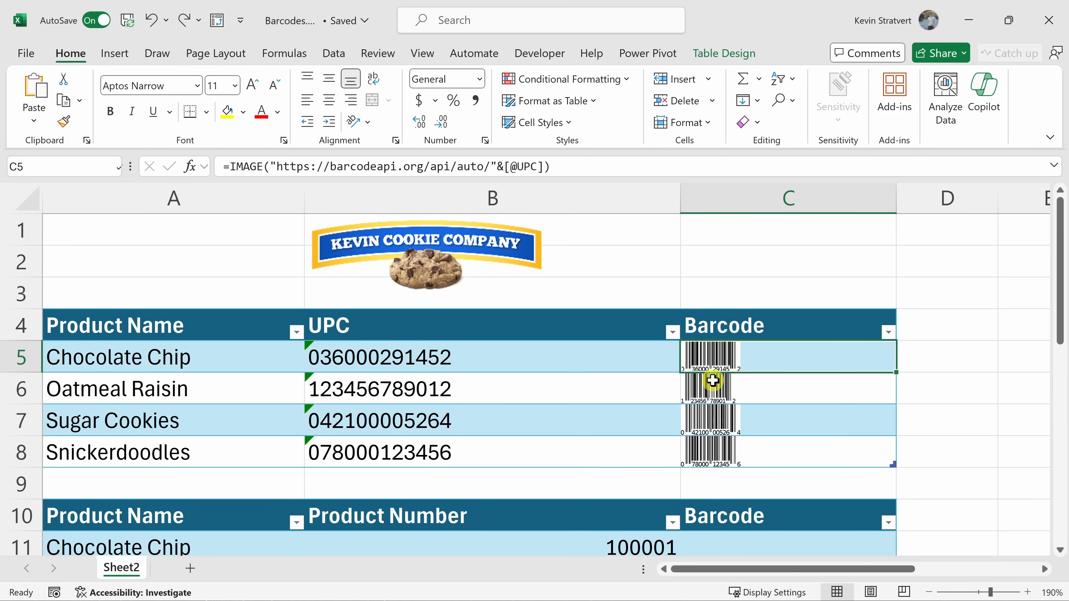
{"action": "mouse_move", "coordinate": [728, 355]}
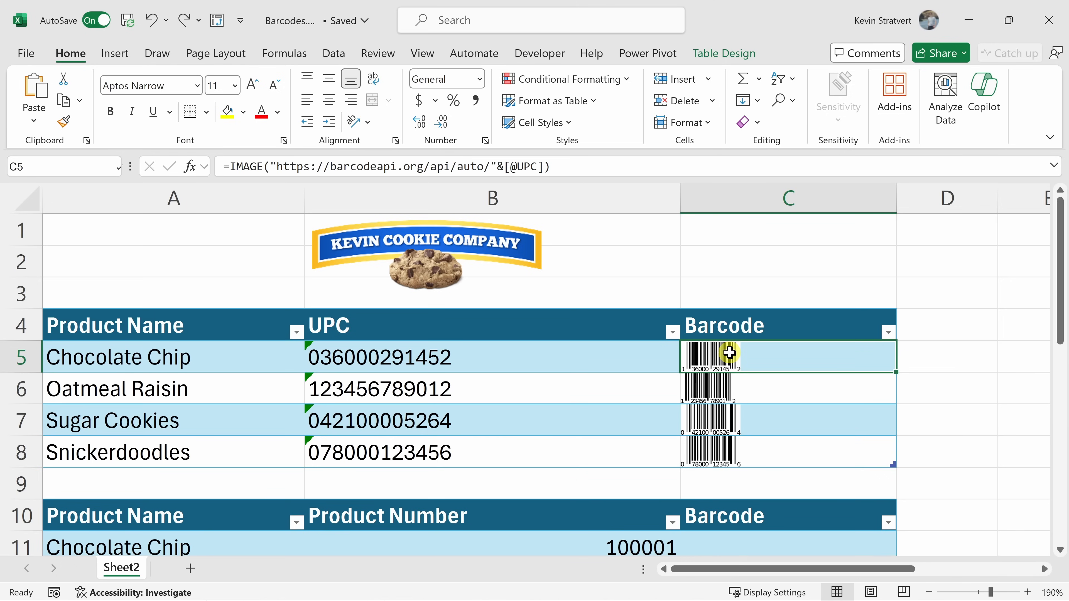
{"action": "mouse_move", "coordinate": [729, 365]}
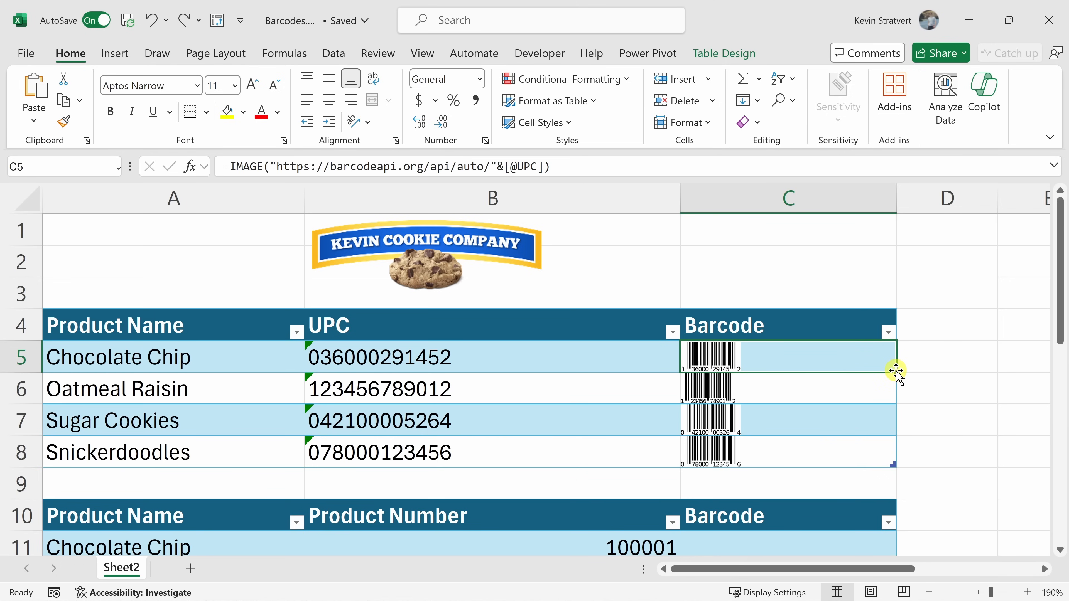
{"action": "left_click_drag", "start_coordinate": [896, 372], "coordinate": [896, 444]}
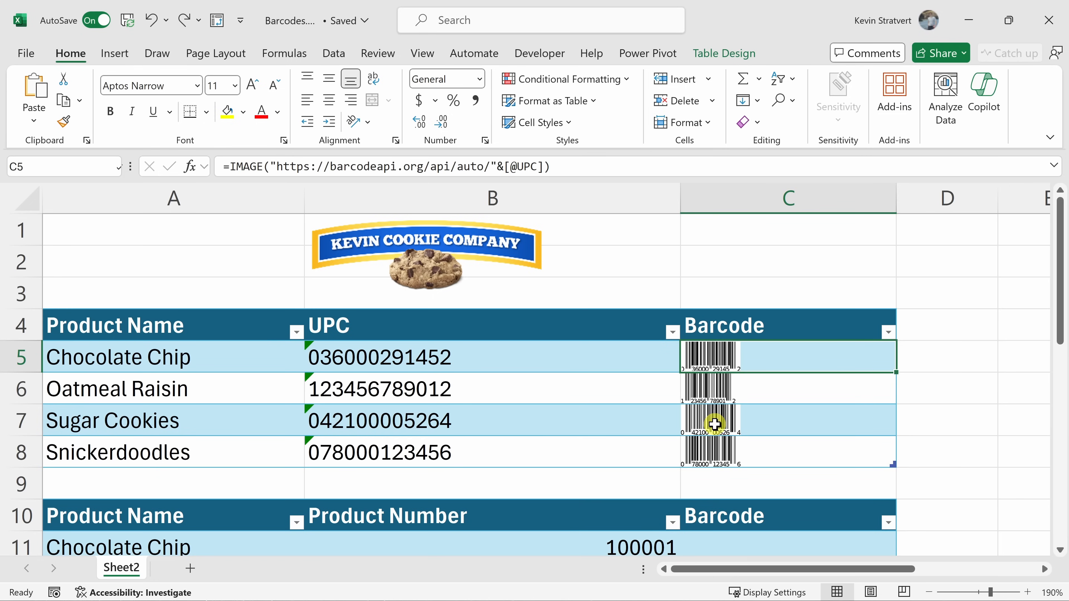
{"action": "mouse_move", "coordinate": [714, 465]}
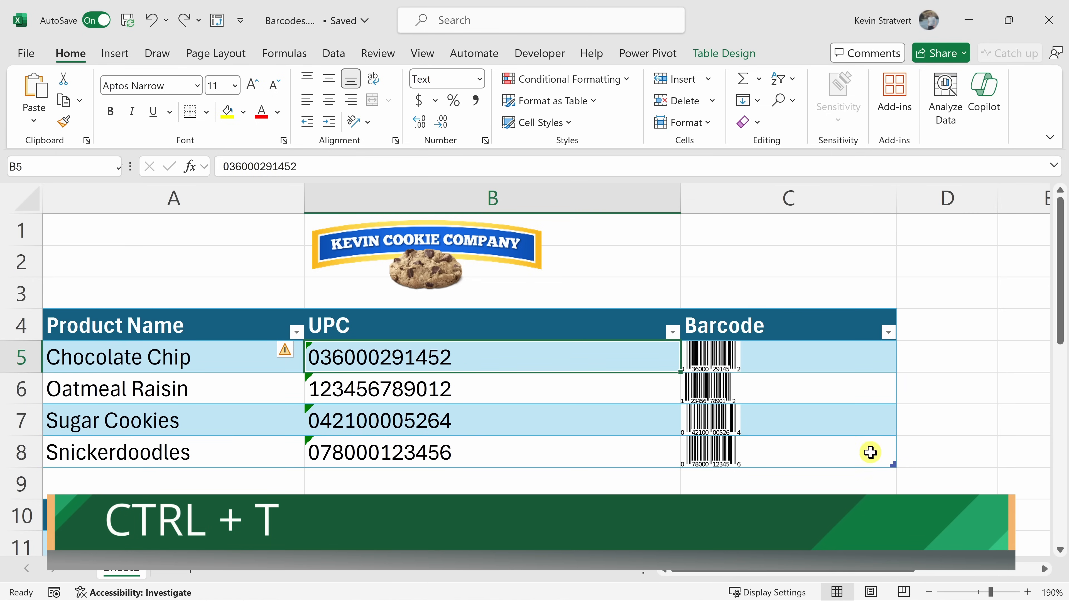
{"action": "left_click", "coordinate": [774, 356]}
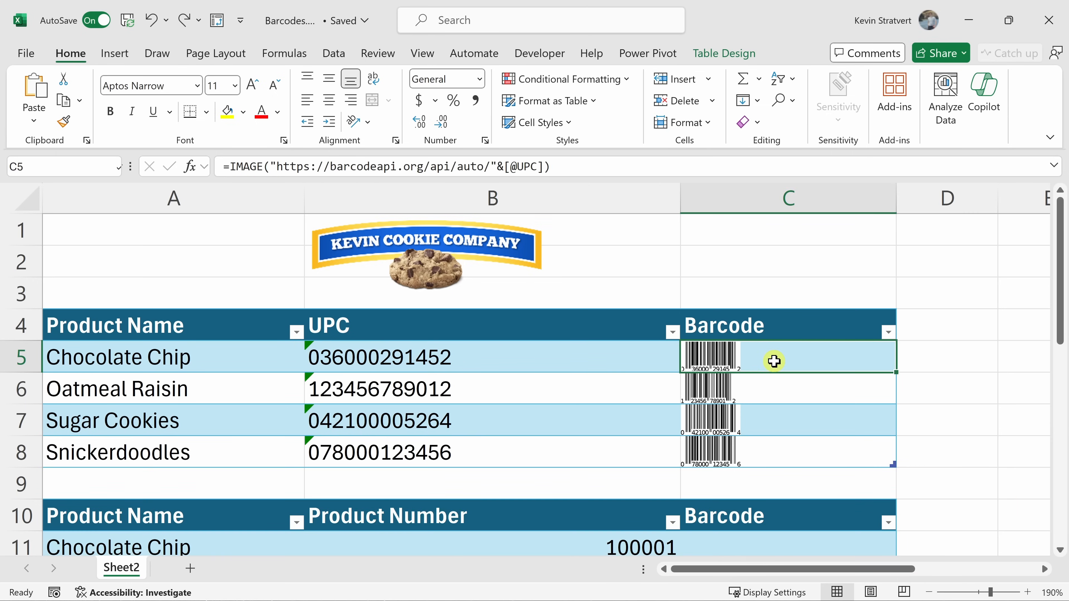
{"action": "mouse_move", "coordinate": [736, 368]}
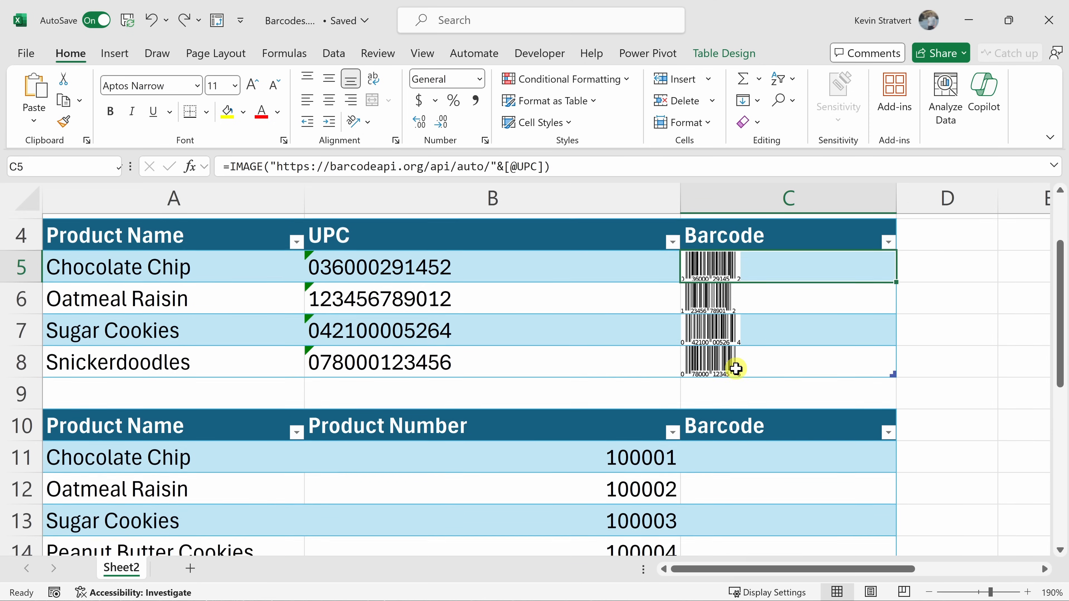
{"action": "scroll", "scroll_direction": "down", "scroll_amount": 3}
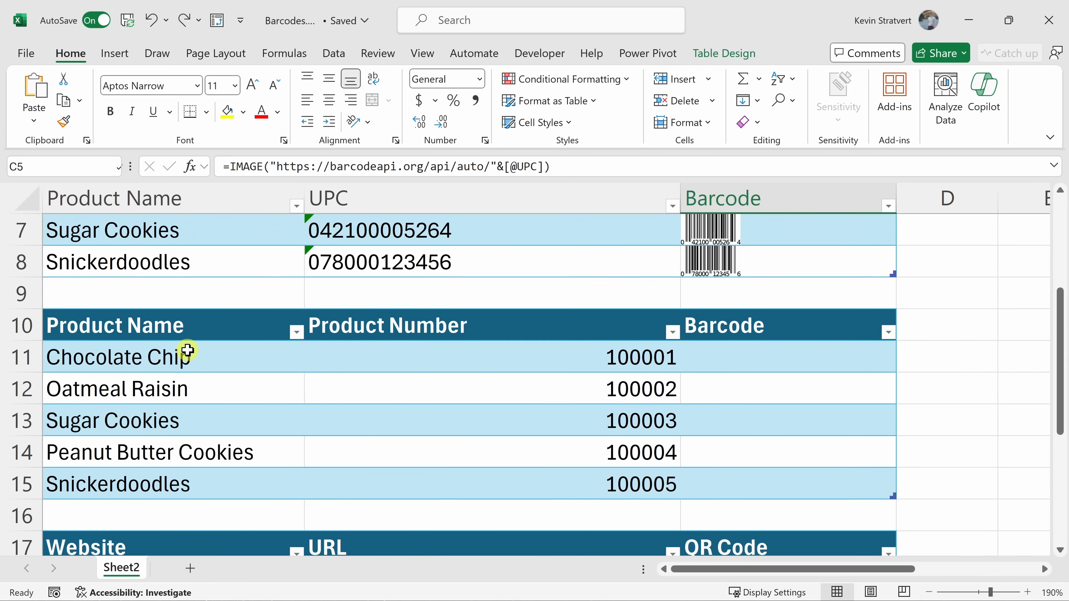
{"action": "mouse_move", "coordinate": [460, 328]}
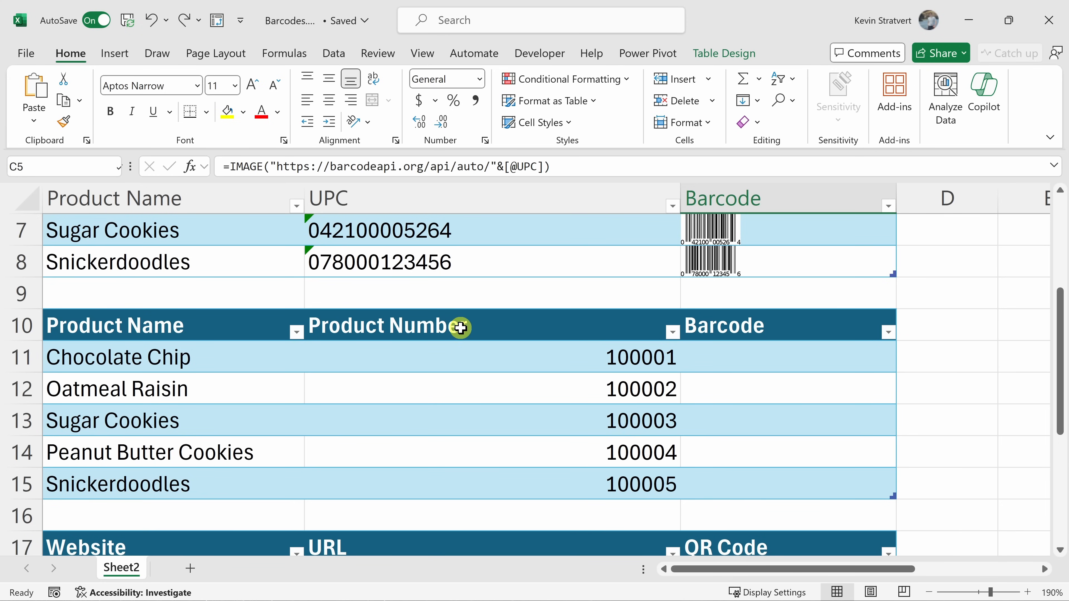
{"action": "mouse_move", "coordinate": [484, 338]}
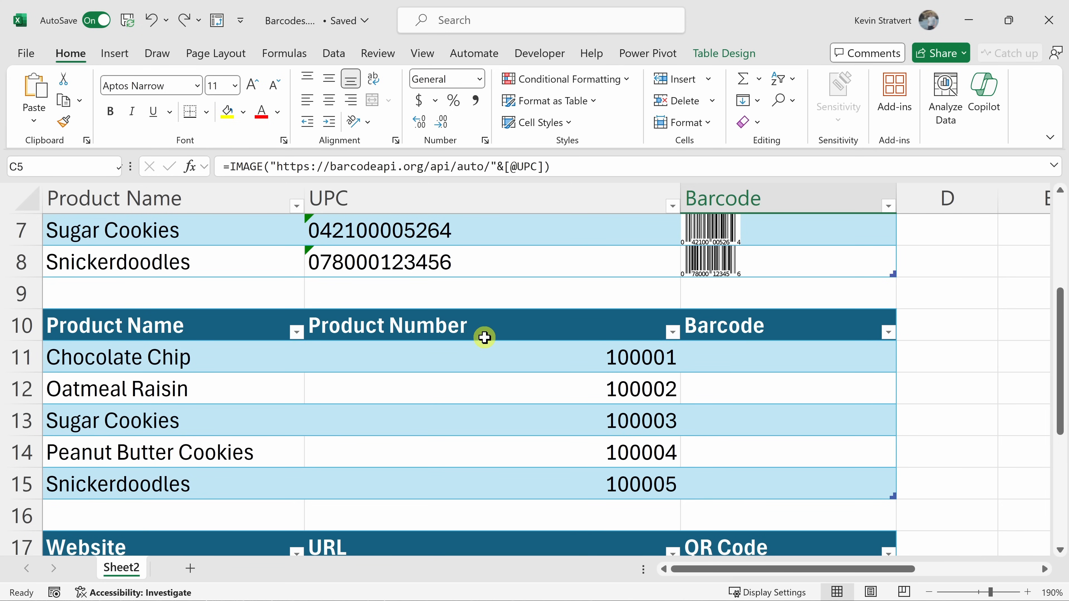
{"action": "mouse_move", "coordinate": [731, 352]}
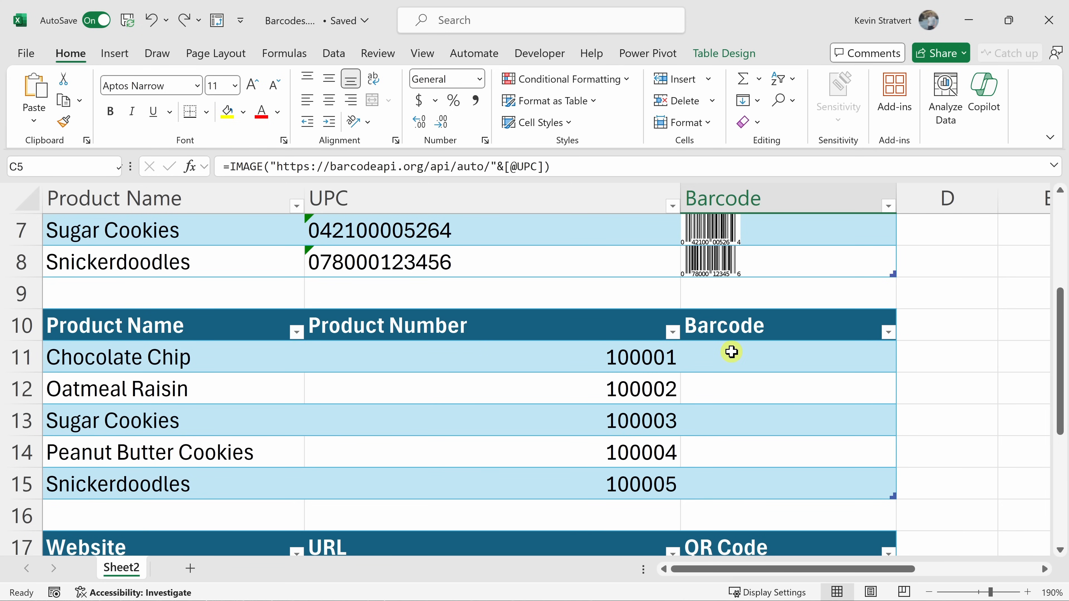
{"action": "mouse_move", "coordinate": [736, 355]}
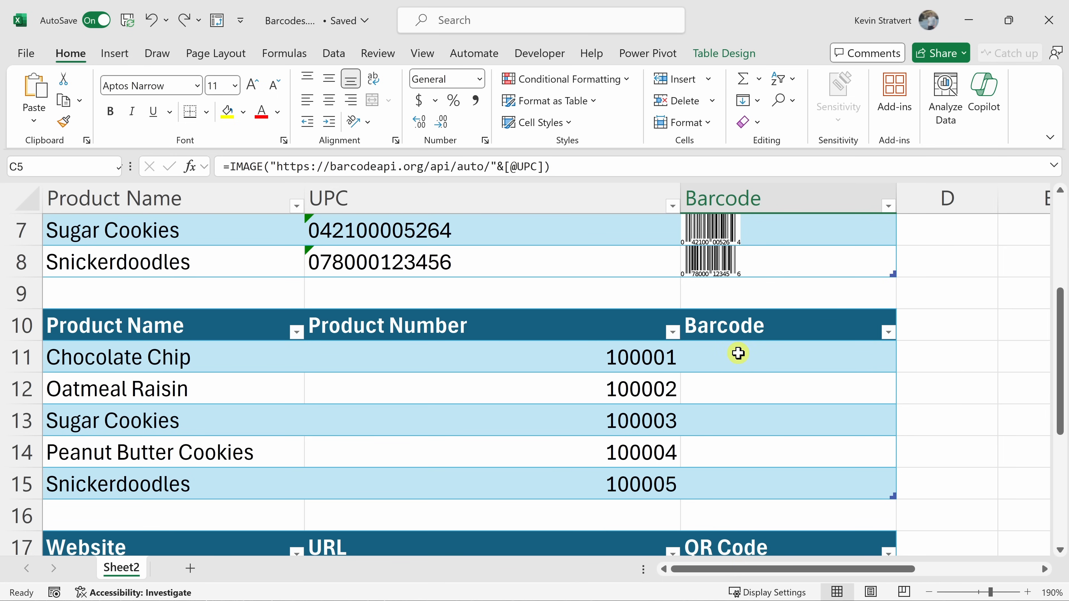
{"action": "mouse_move", "coordinate": [726, 355]}
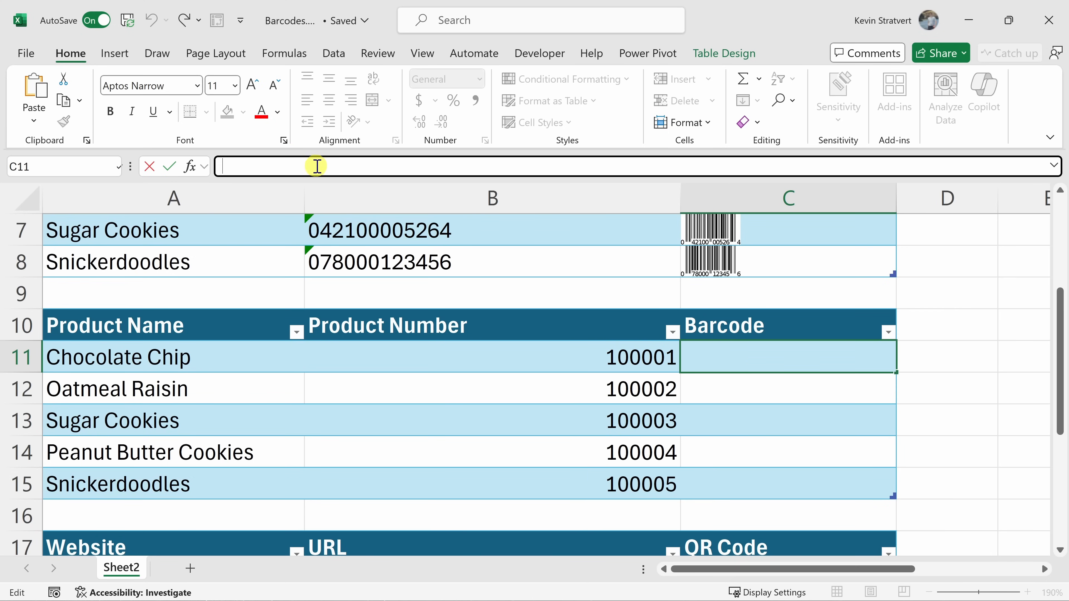
{"action": "mouse_move", "coordinate": [419, 163]}
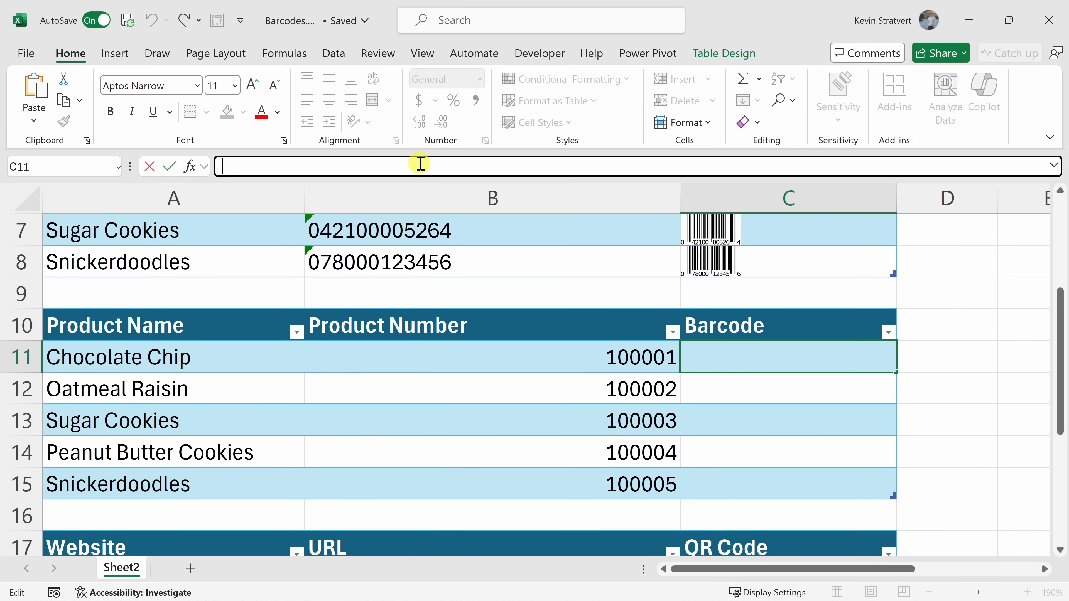
{"action": "type", "text": "=image"}
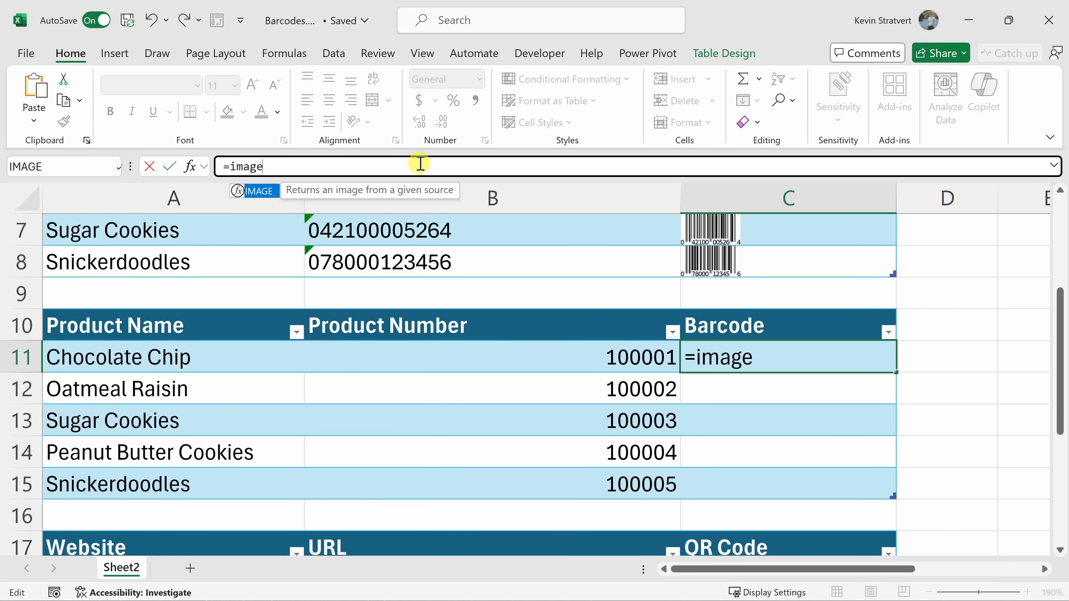
{"action": "type", "text": "("}
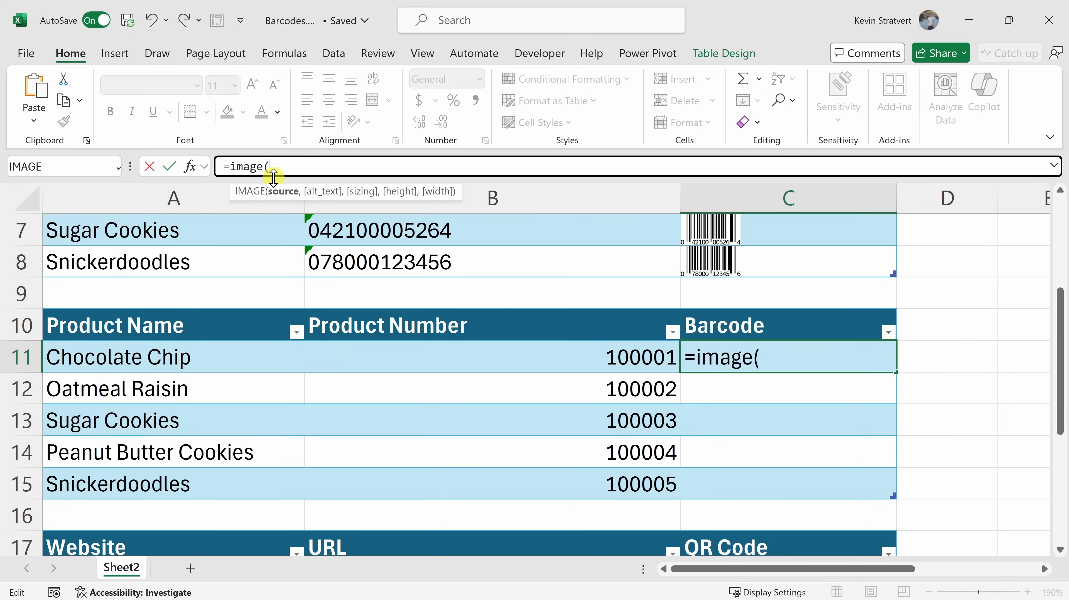
{"action": "key", "text": "ctrl+v"}
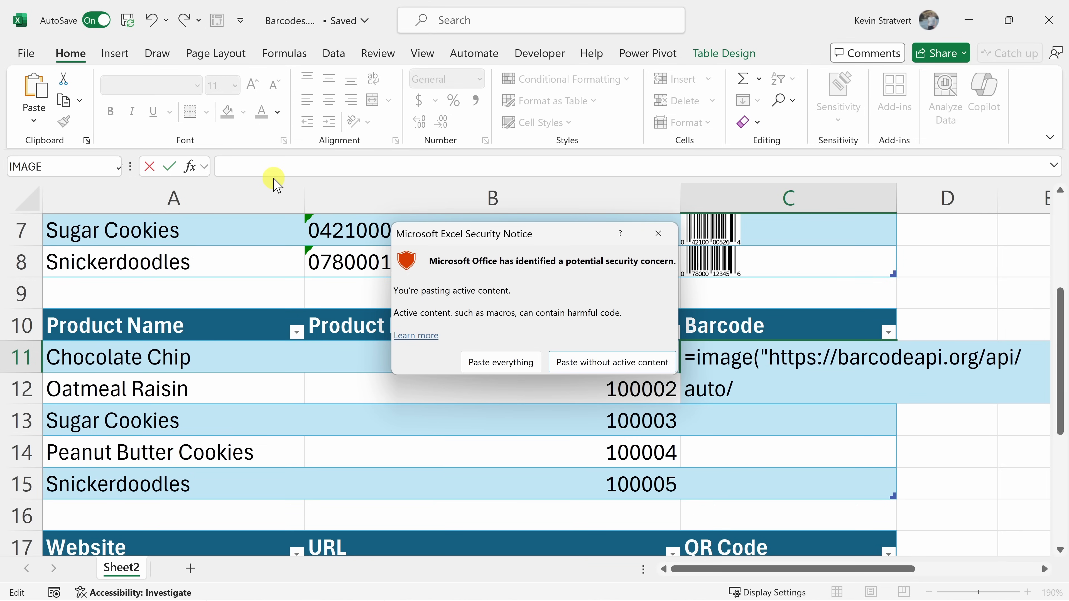
{"action": "mouse_move", "coordinate": [522, 244]}
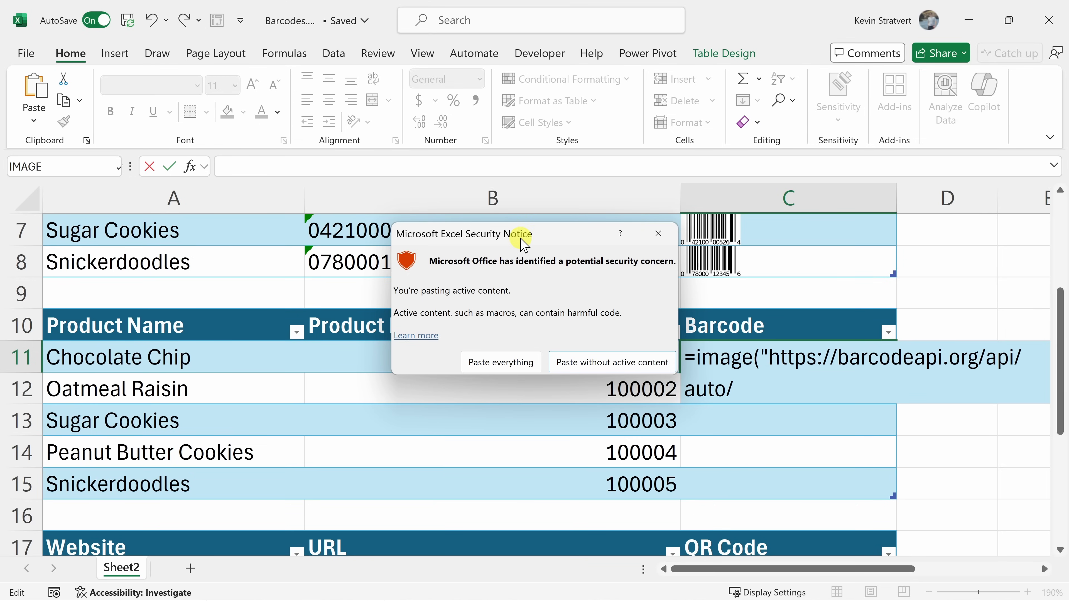
{"action": "left_click", "coordinate": [611, 362]}
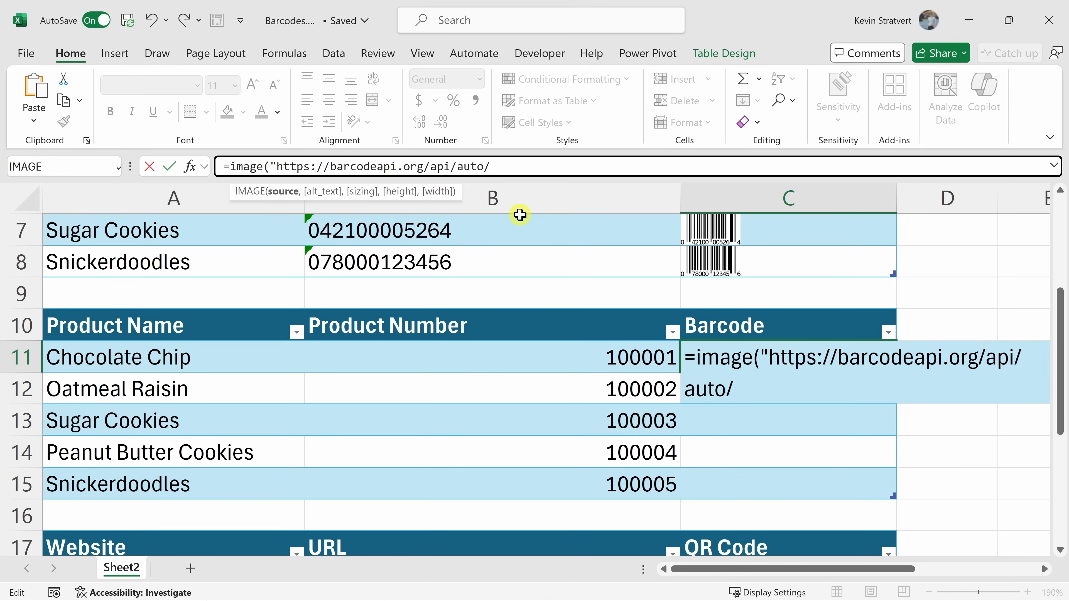
{"action": "type", "text": "\""}
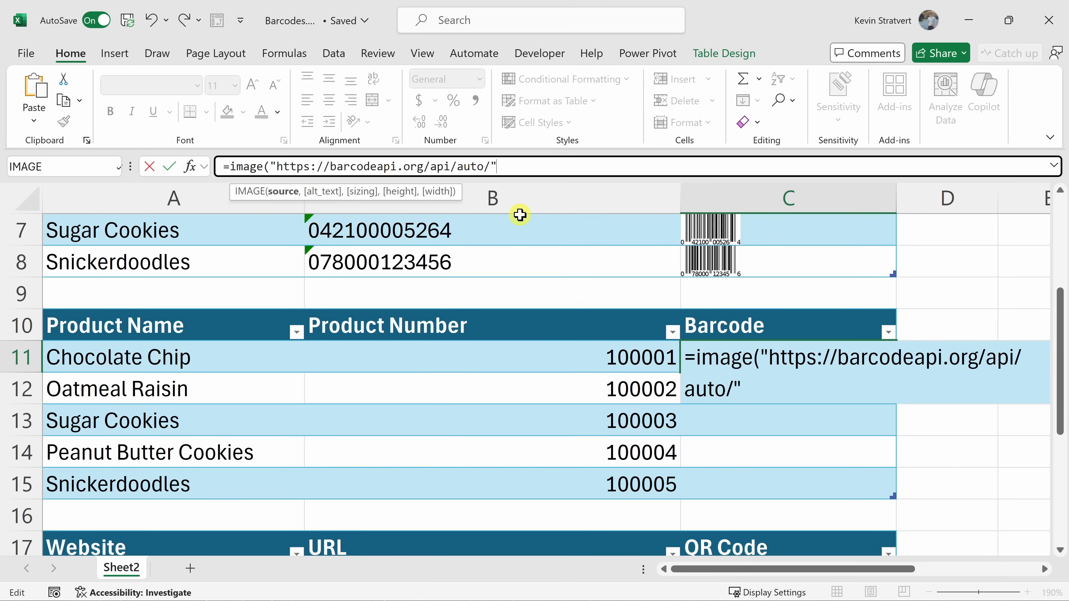
{"action": "type", "text": "&[@[Product Number"}
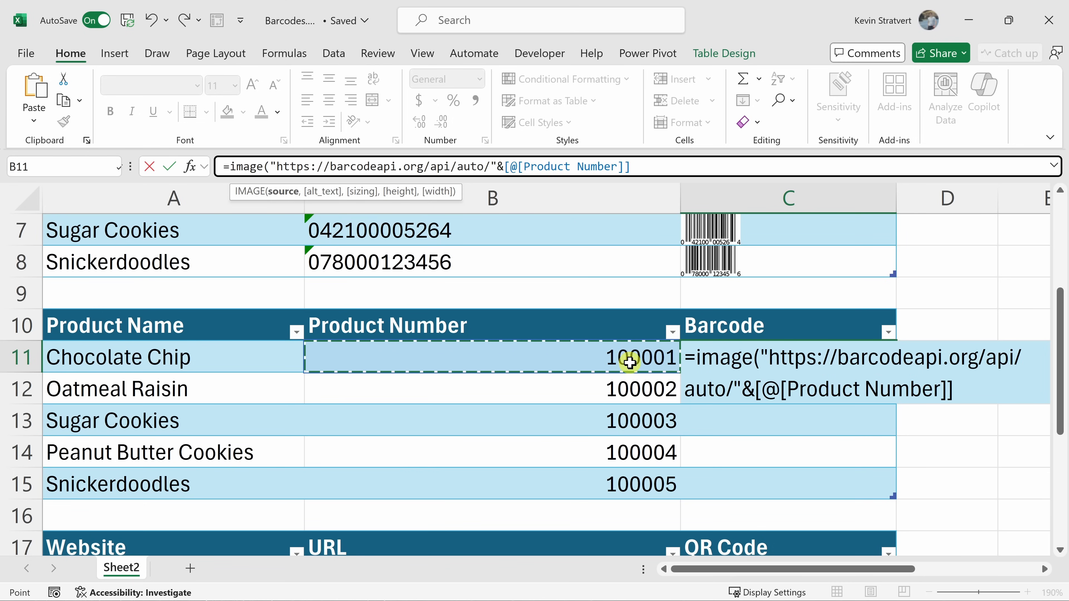
{"action": "mouse_move", "coordinate": [634, 174]}
{"action": "type", "text": ")"}
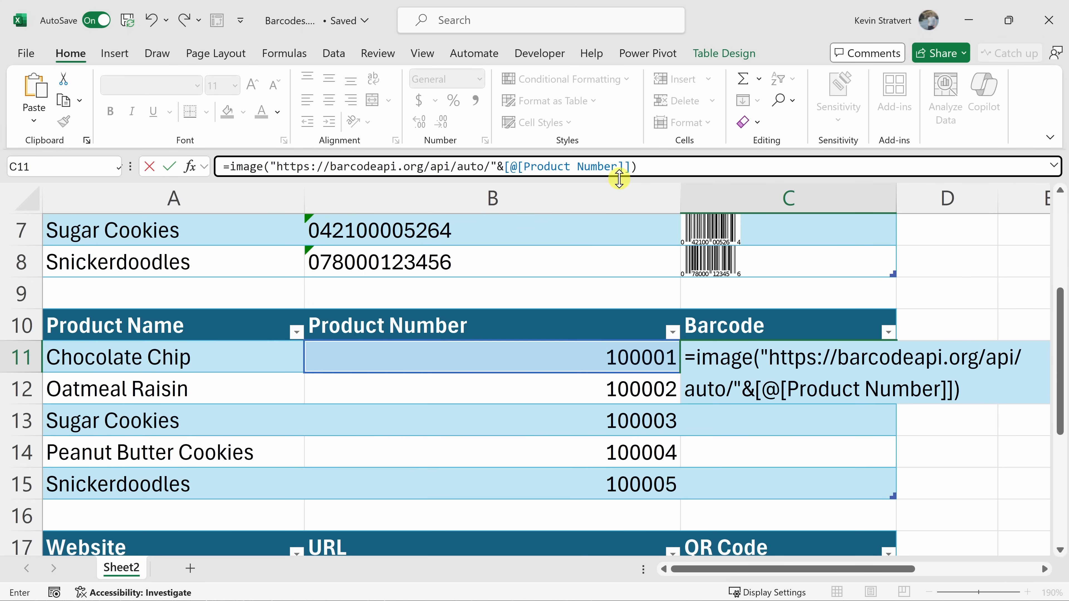
{"action": "key", "text": "enter"}
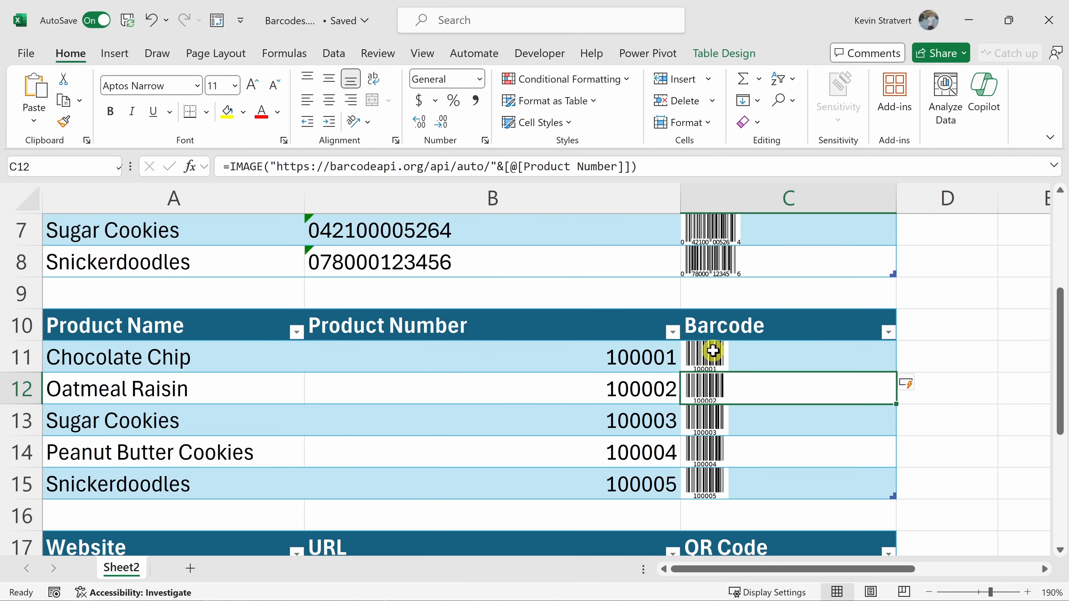
{"action": "mouse_move", "coordinate": [717, 382]}
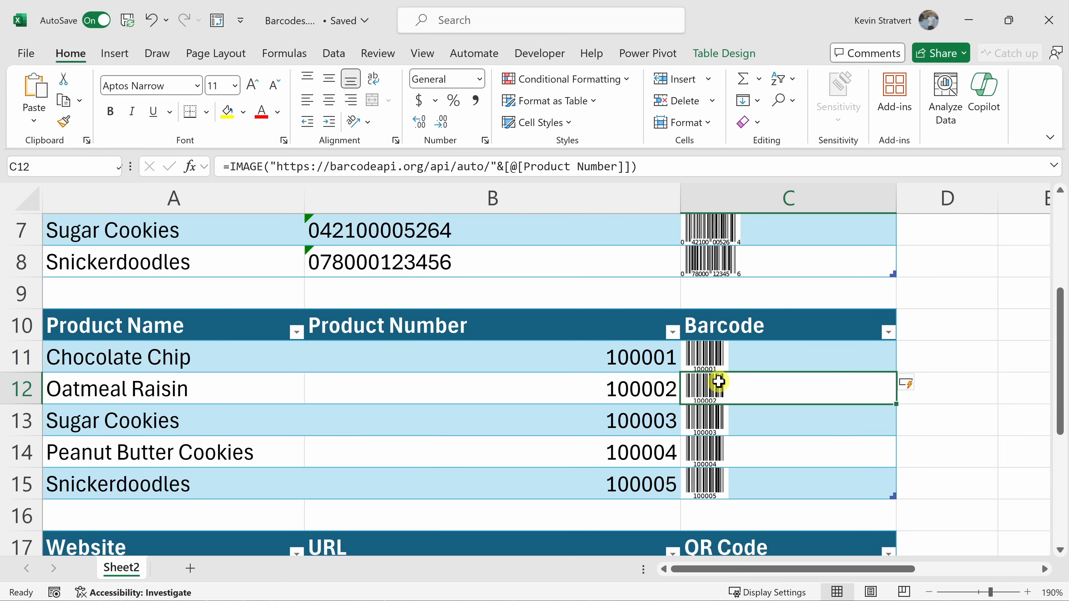
{"action": "mouse_move", "coordinate": [724, 365]}
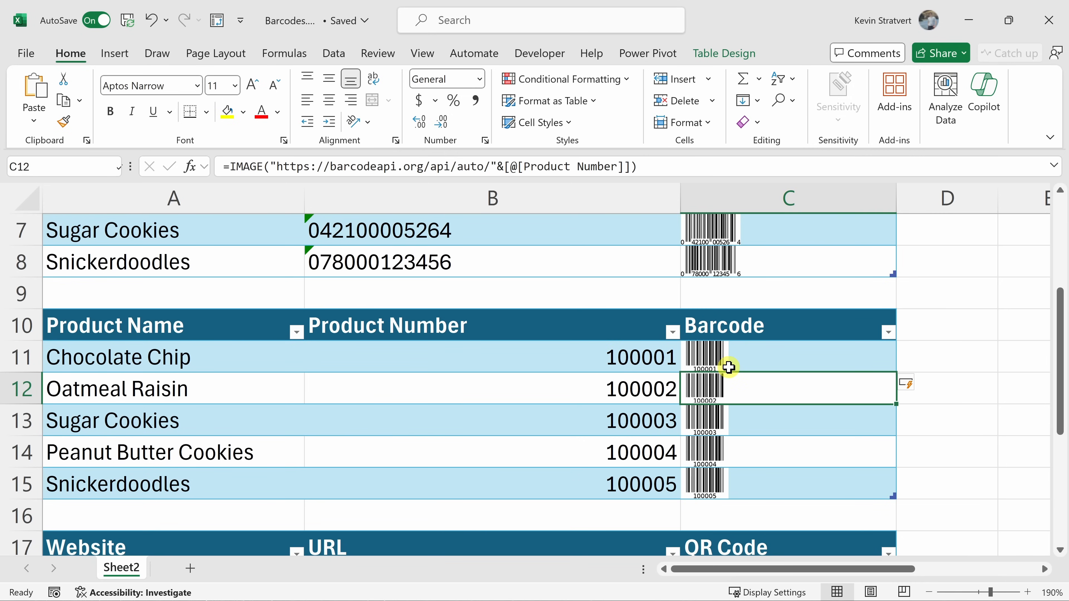
{"action": "mouse_move", "coordinate": [725, 343]}
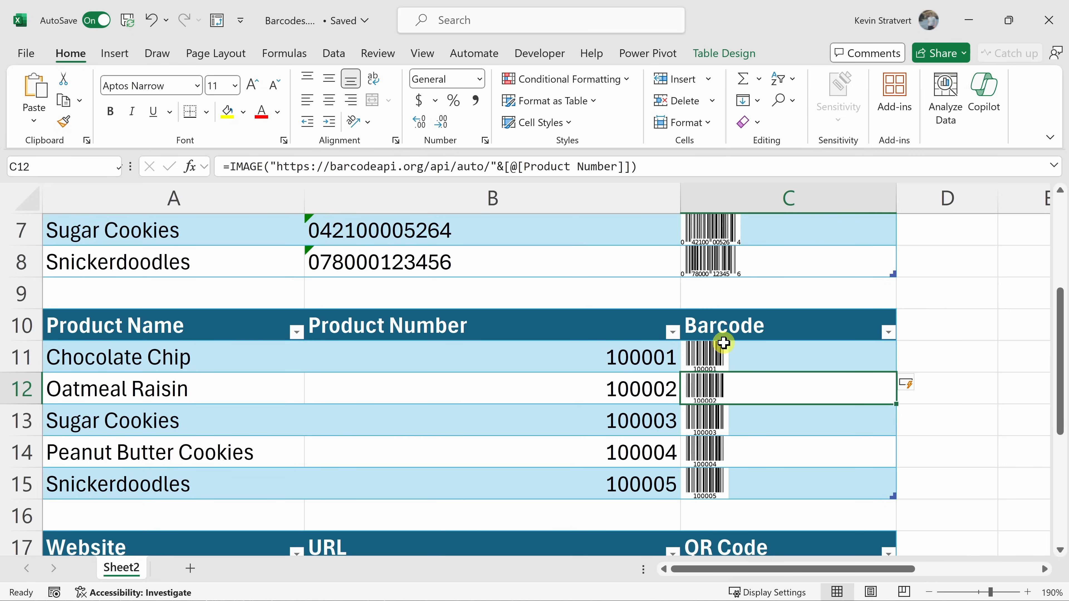
{"action": "mouse_move", "coordinate": [720, 368]}
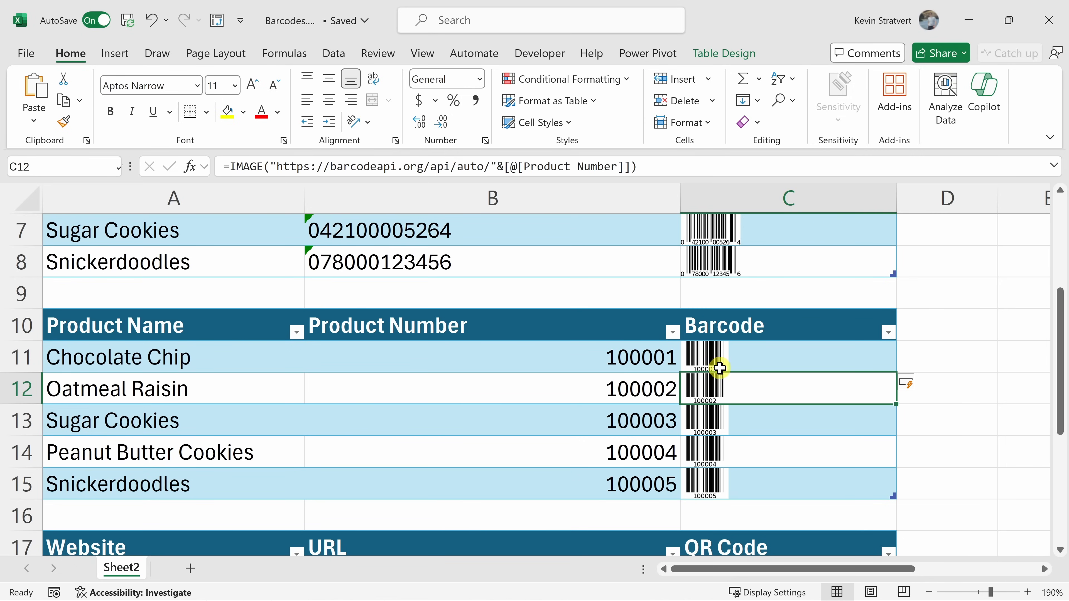
{"action": "mouse_move", "coordinate": [711, 358]}
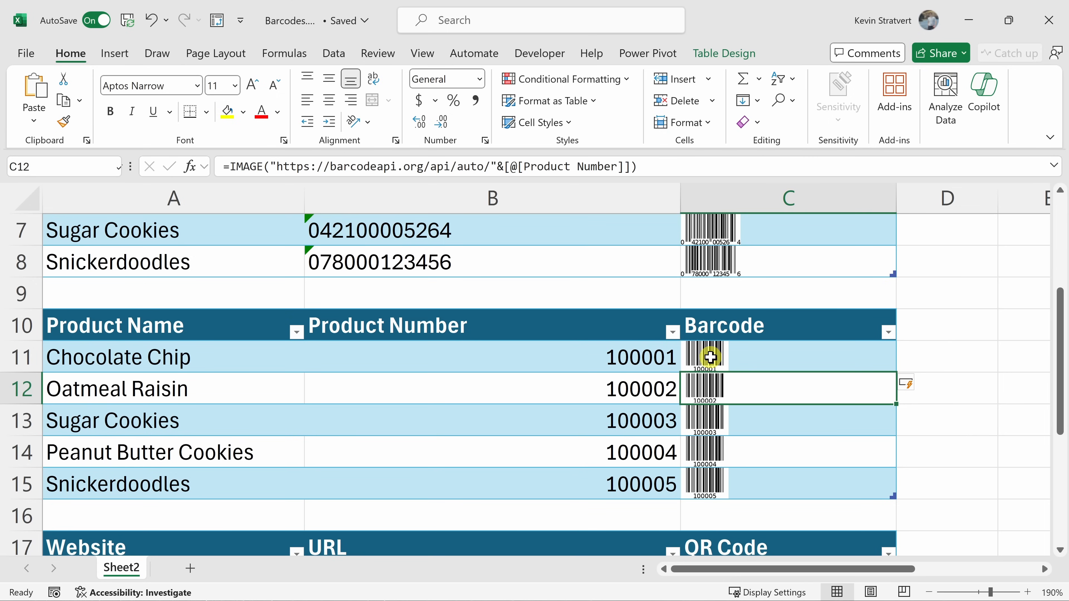
{"action": "mouse_move", "coordinate": [720, 366]}
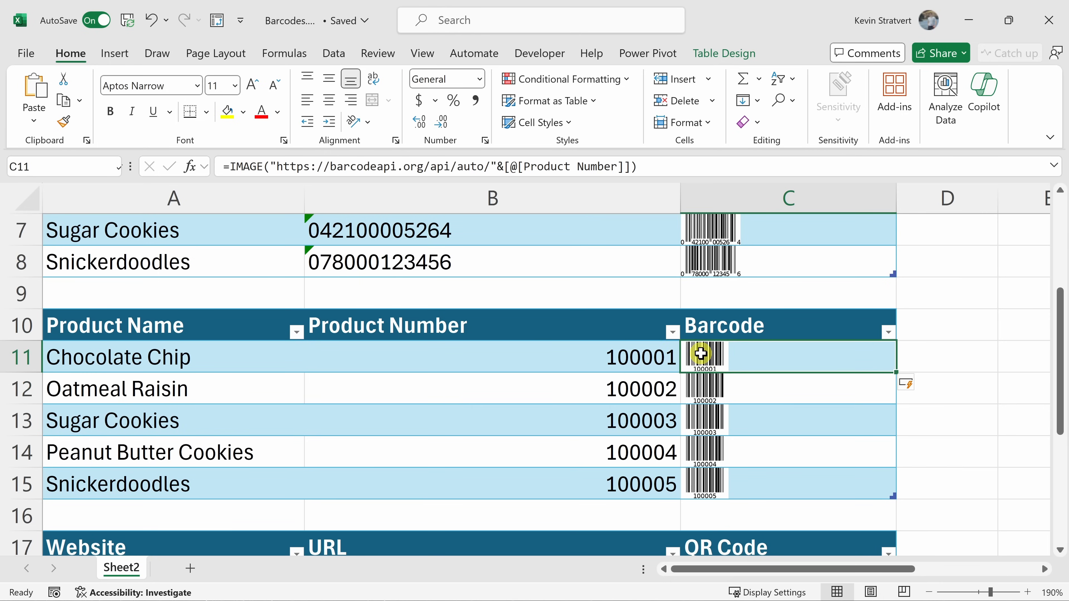
{"action": "mouse_move", "coordinate": [322, 170]}
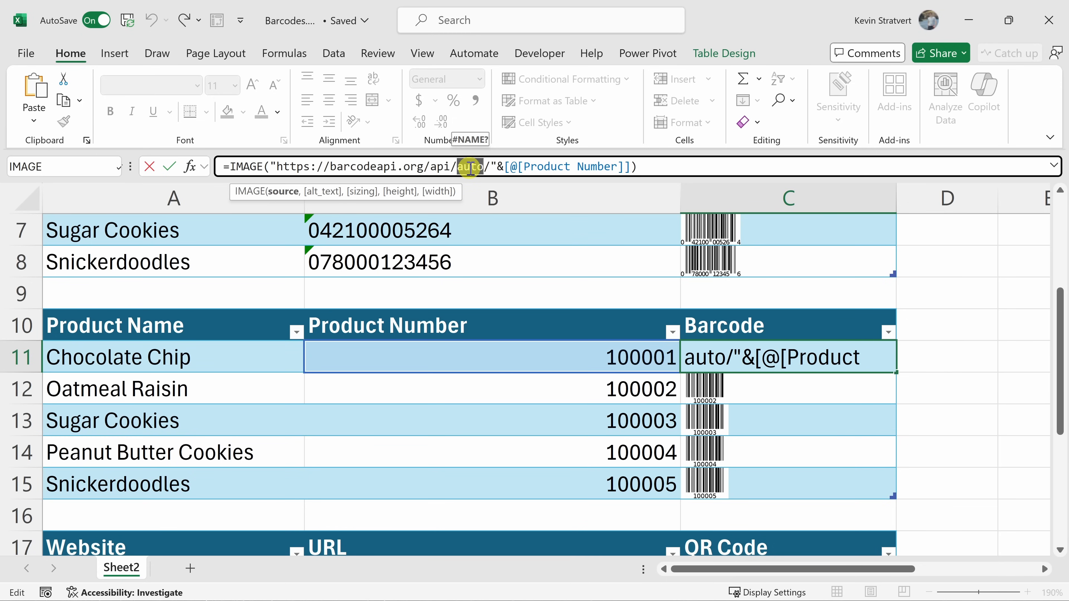
Step: Replace 'auto' with 'code39' in the C11 barcode formula's URL
{"action": "type", "text": "code"}
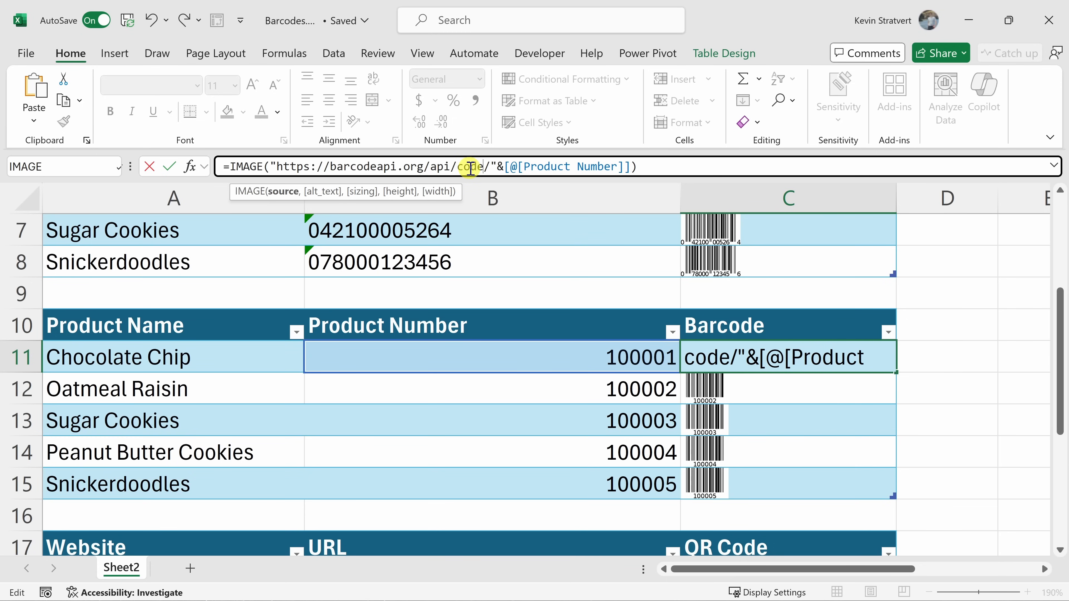
{"action": "type", "text": "39"}
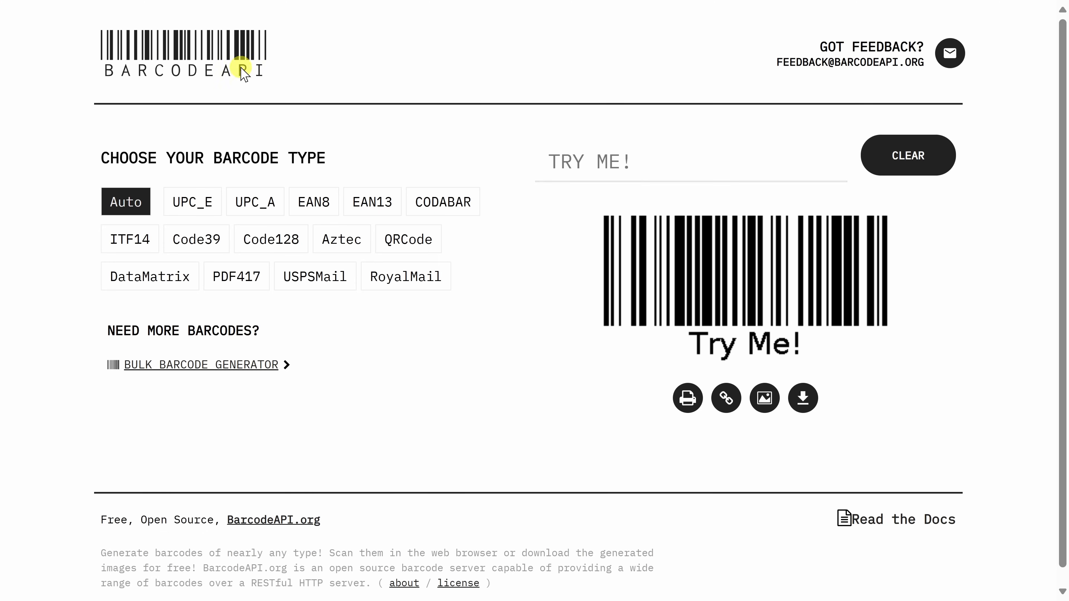
Step: Preview the sample text as UPC_E, CODABAR and ITF14 barcodes on BarcodeAPI.org
{"action": "left_click", "coordinate": [193, 202]}
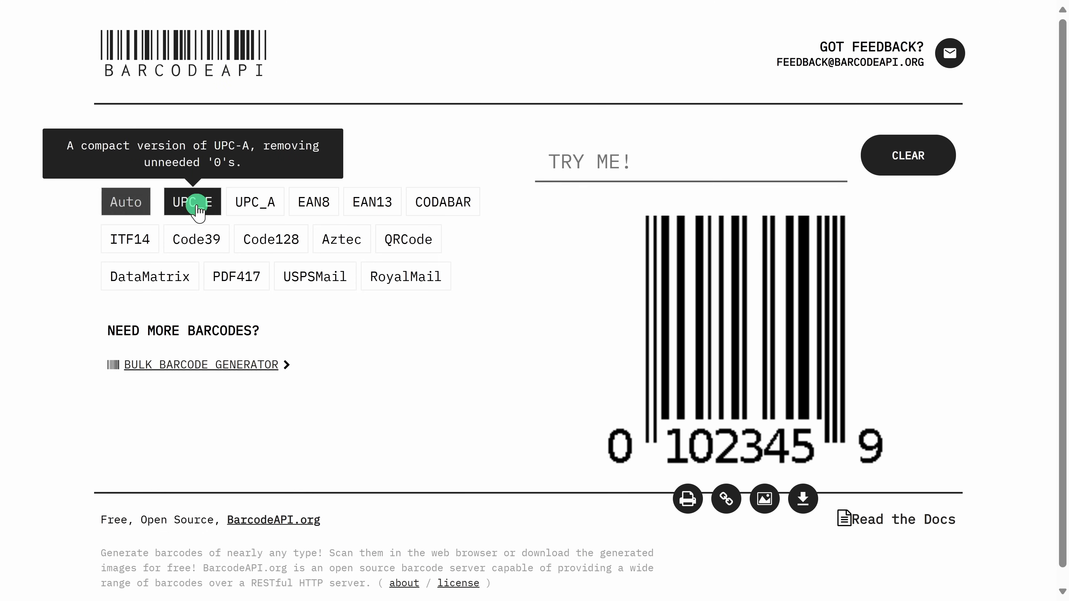
{"action": "left_click", "coordinate": [373, 202]}
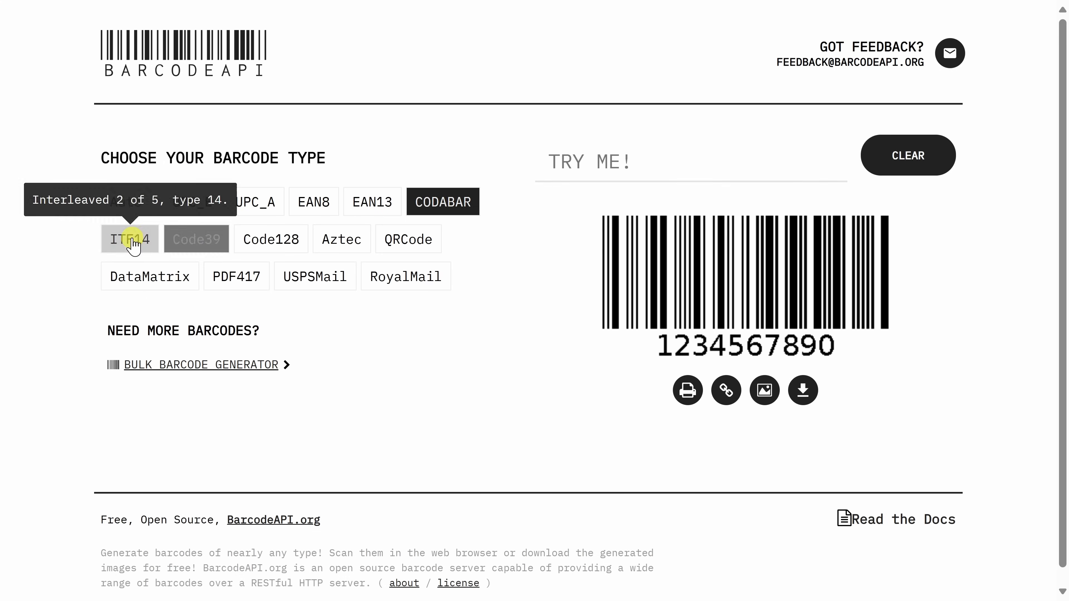
{"action": "left_click", "coordinate": [271, 239]}
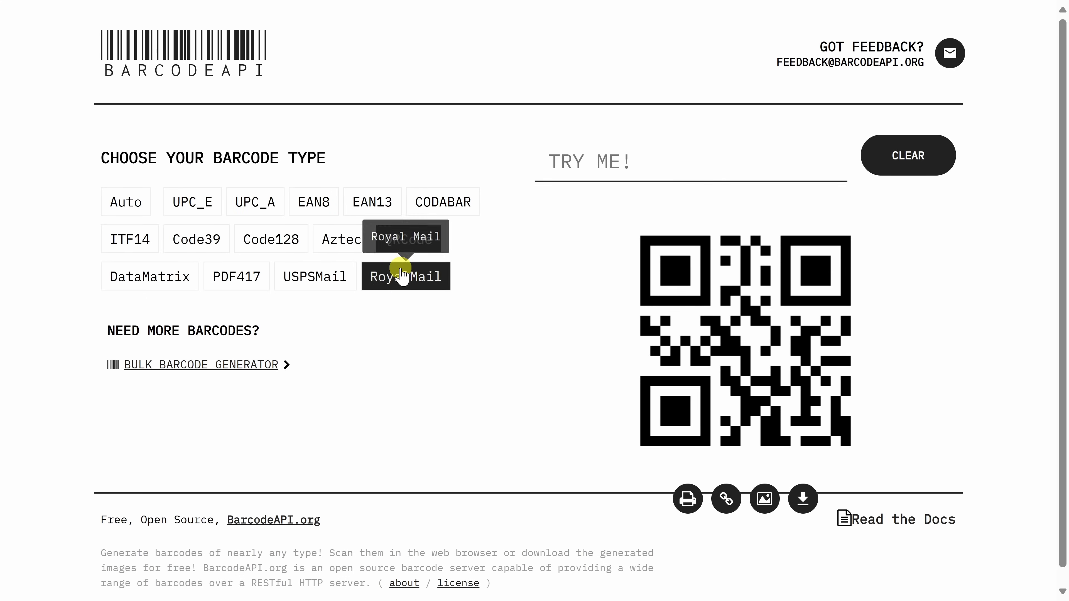
{"action": "mouse_move", "coordinate": [407, 239]}
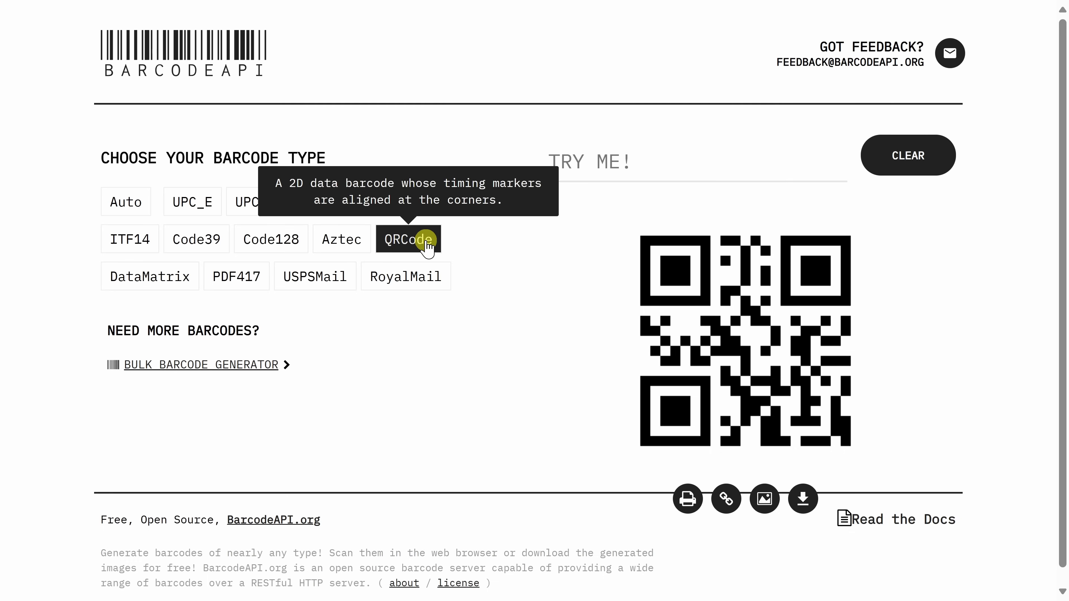
Step: Preview the sample text as QR code, PDF417 and DataMatrix codes
{"action": "left_click", "coordinate": [314, 276]}
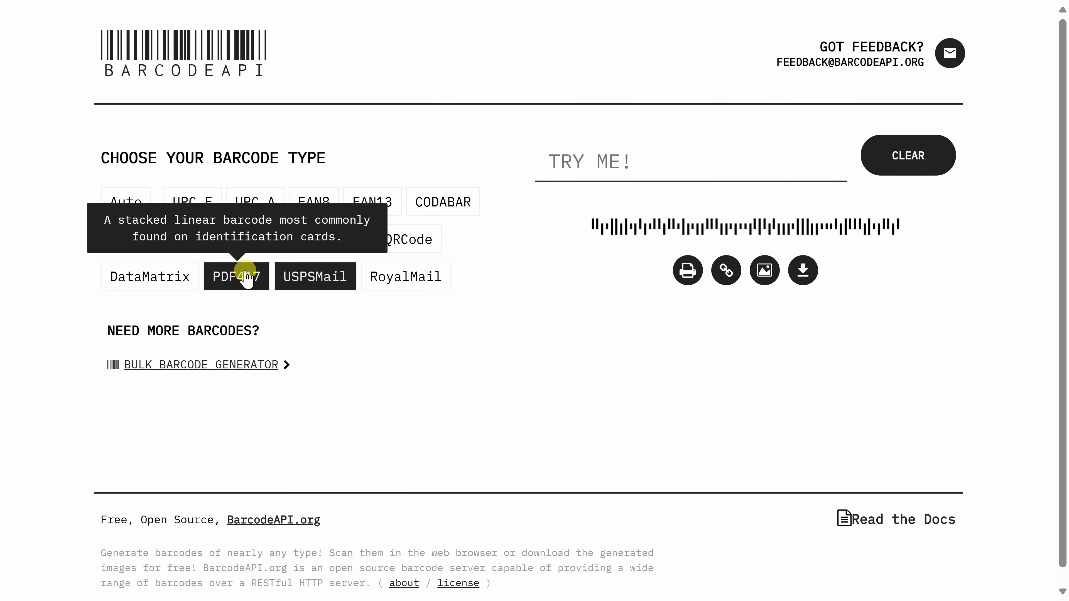
{"action": "left_click", "coordinate": [149, 277]}
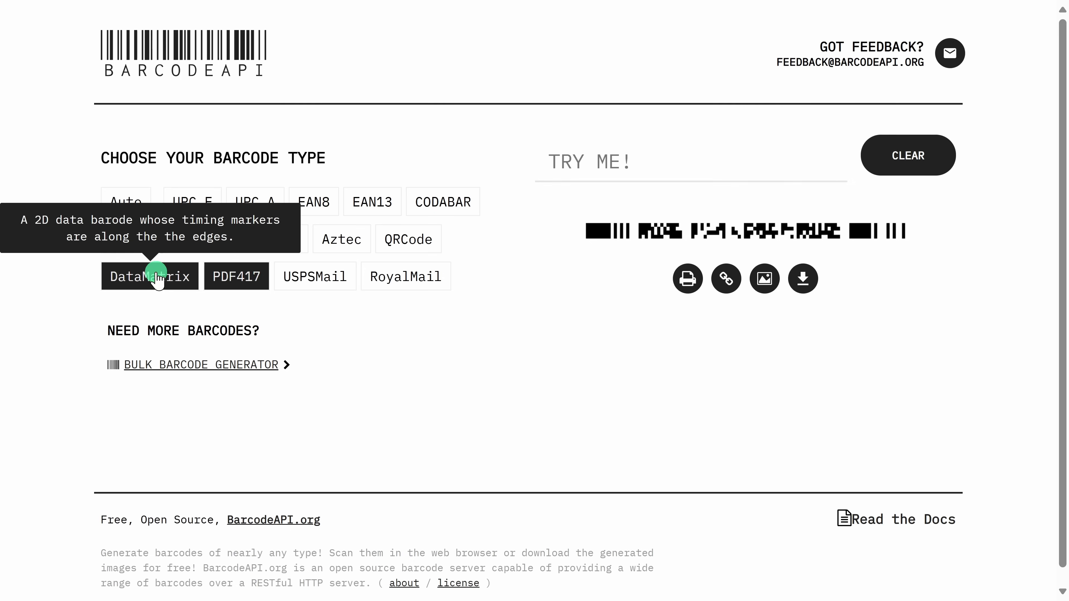
{"action": "left_click", "coordinate": [149, 276]}
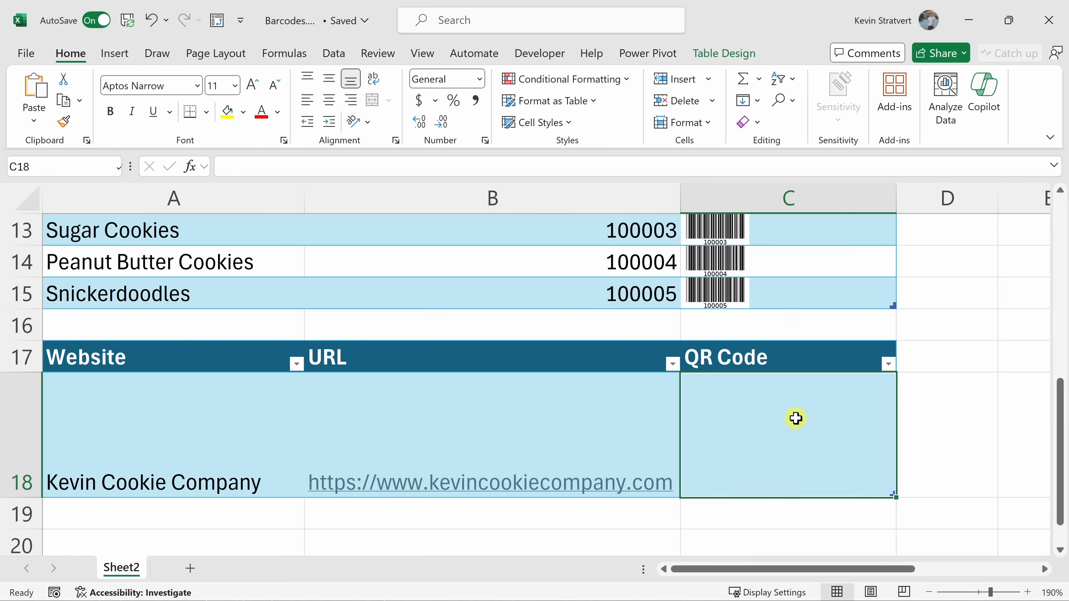
{"action": "mouse_move", "coordinate": [541, 424]}
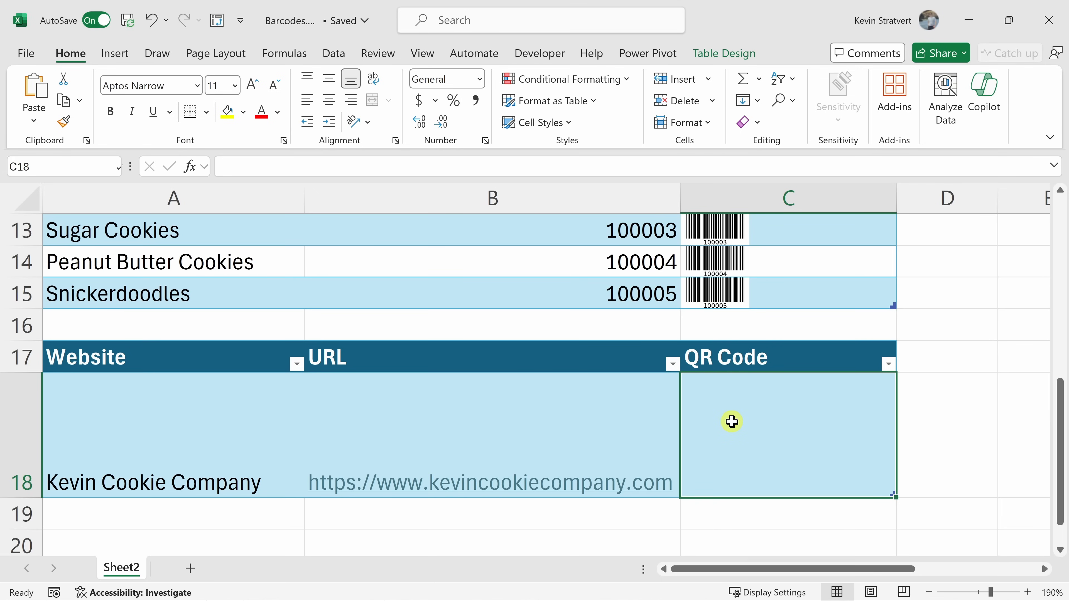
Step: Build =IMAGE("barcodeapi.org/api/auto/"& B18 in QR Code cell C18 from the pasted API address
{"action": "type", "text": "=image"}
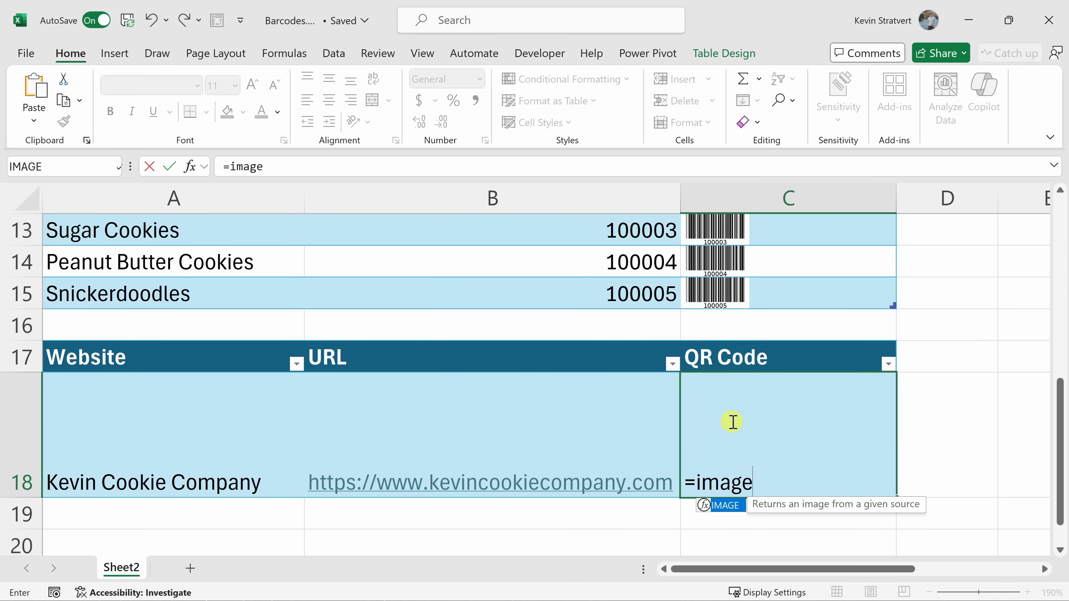
{"action": "type", "text": "("}
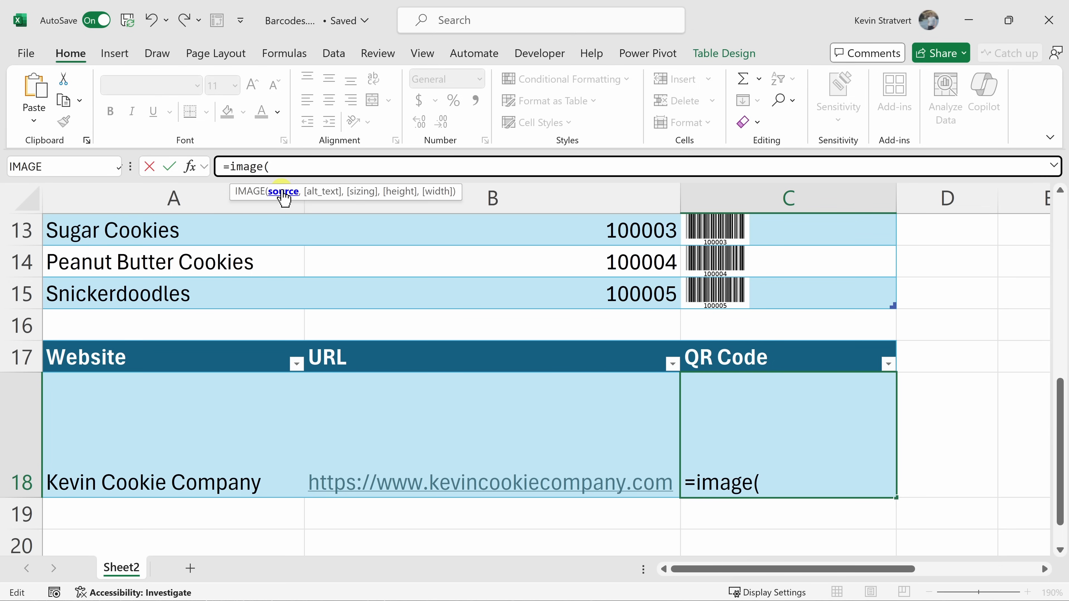
{"action": "type", "text": "\""}
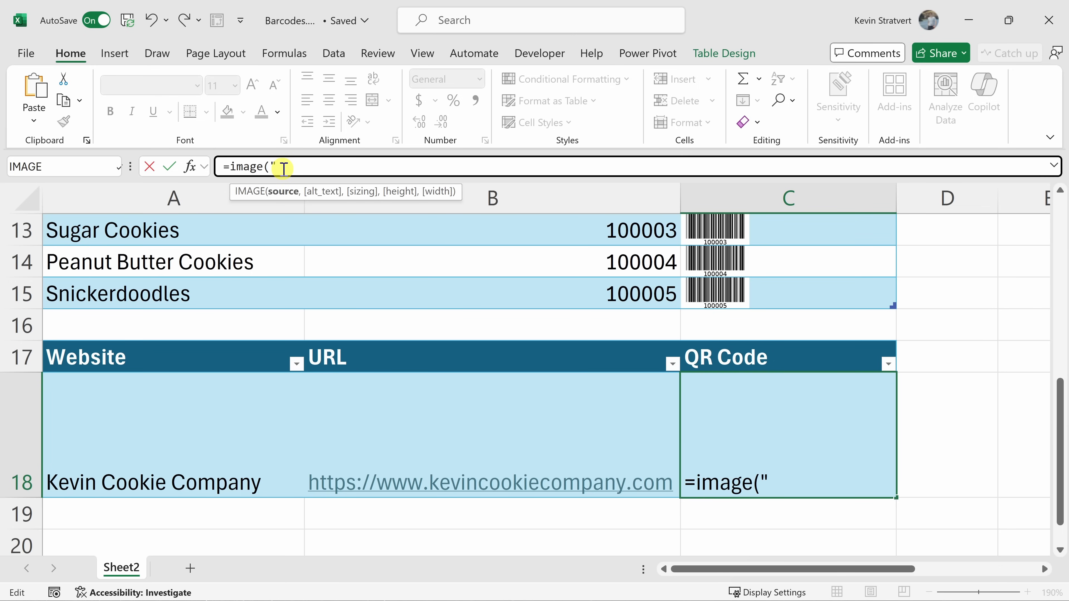
{"action": "key", "text": "ctrl+v"}
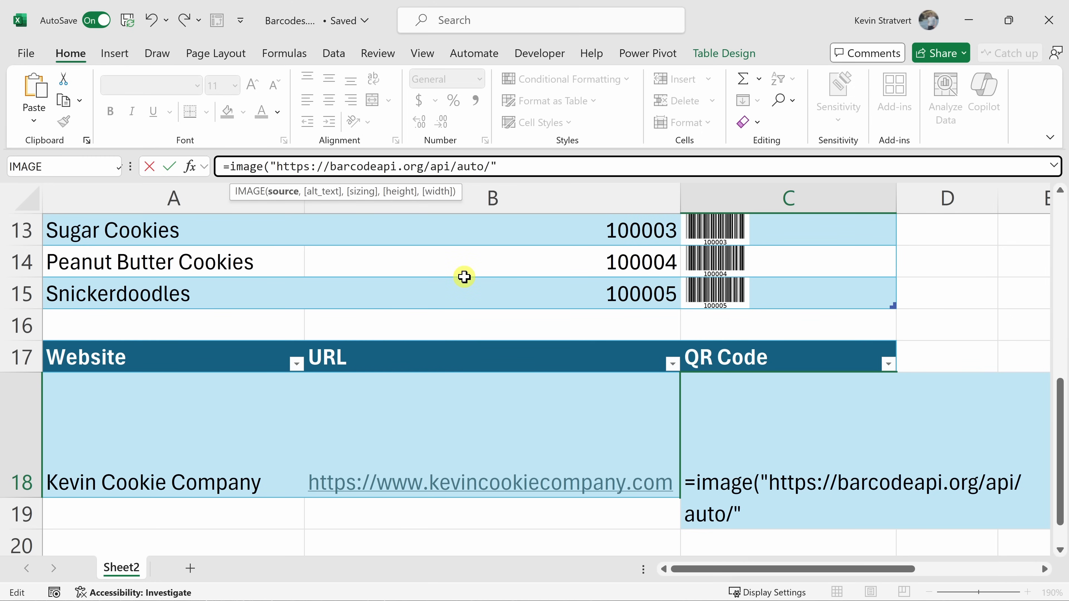
{"action": "mouse_move", "coordinate": [520, 156]}
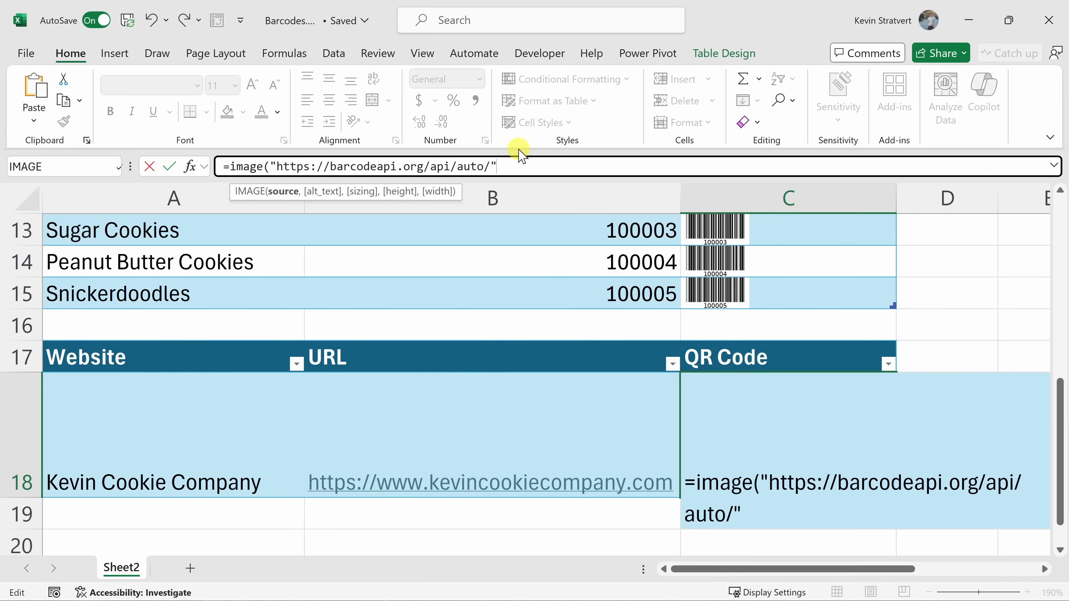
{"action": "type", "text": "&"}
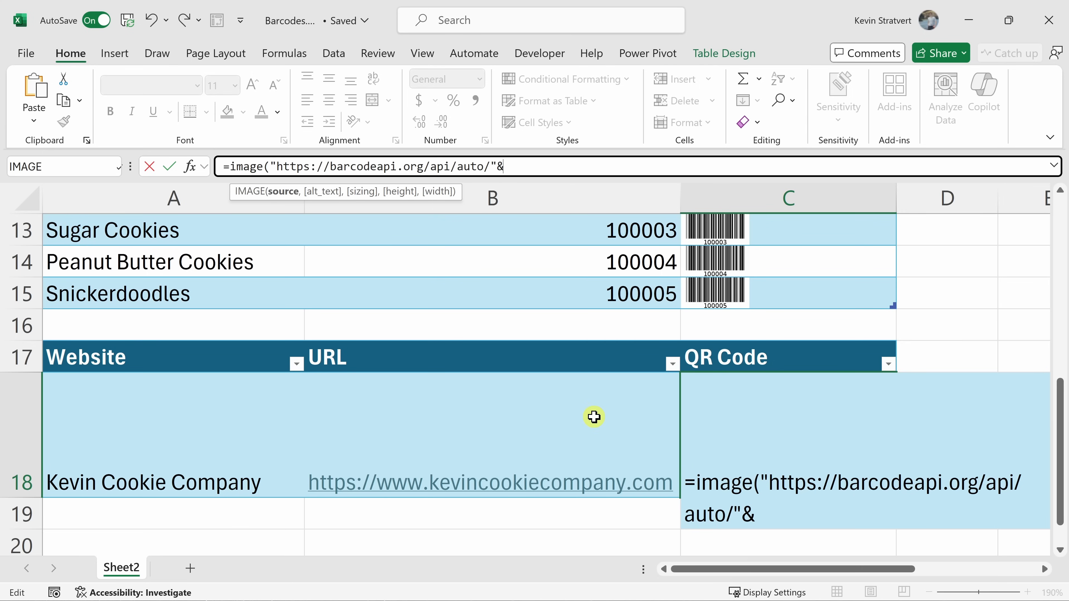
{"action": "left_click", "coordinate": [489, 437]}
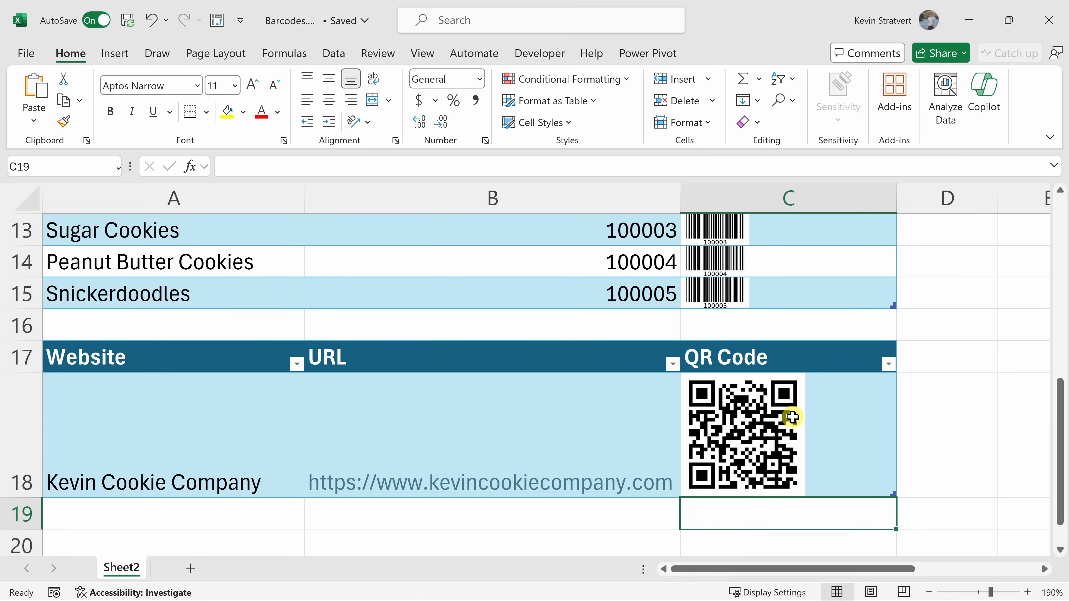
{"action": "mouse_move", "coordinate": [790, 401]}
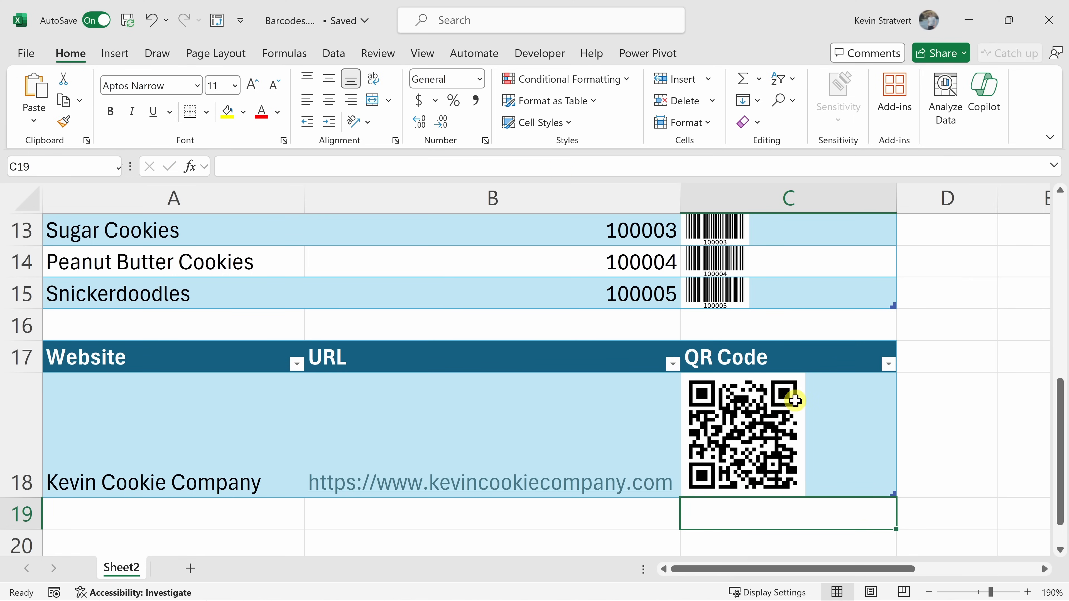
{"action": "mouse_move", "coordinate": [523, 488]}
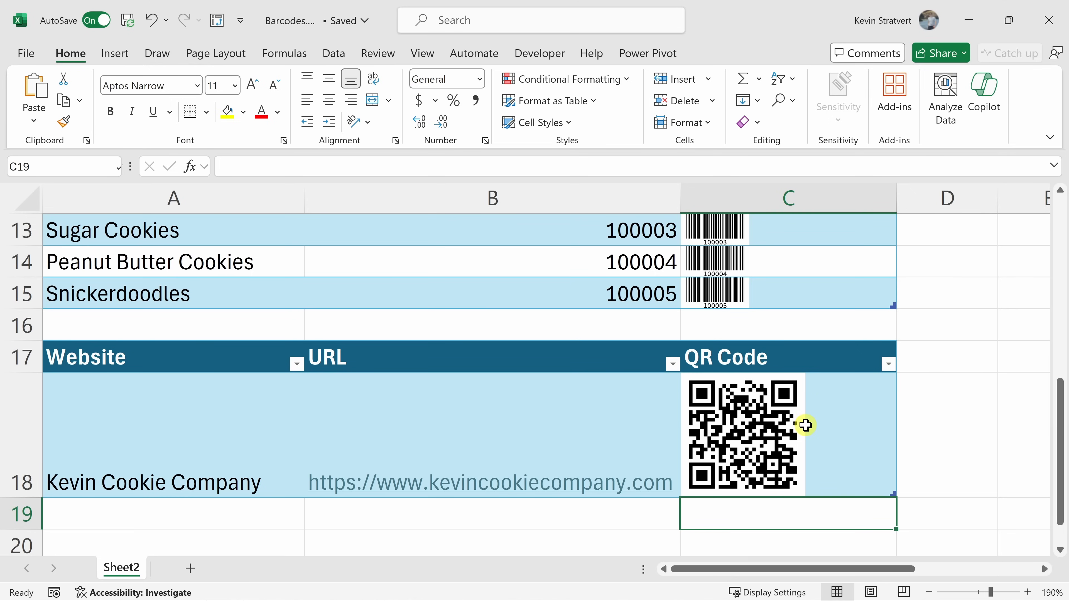
{"action": "mouse_move", "coordinate": [769, 480]}
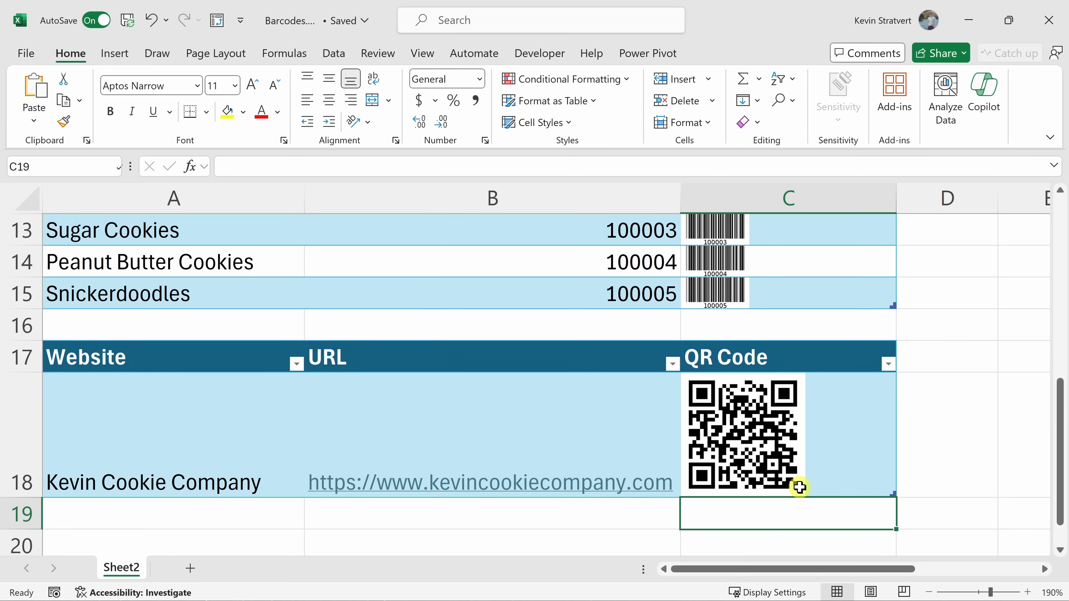
{"action": "mouse_move", "coordinate": [806, 379]}
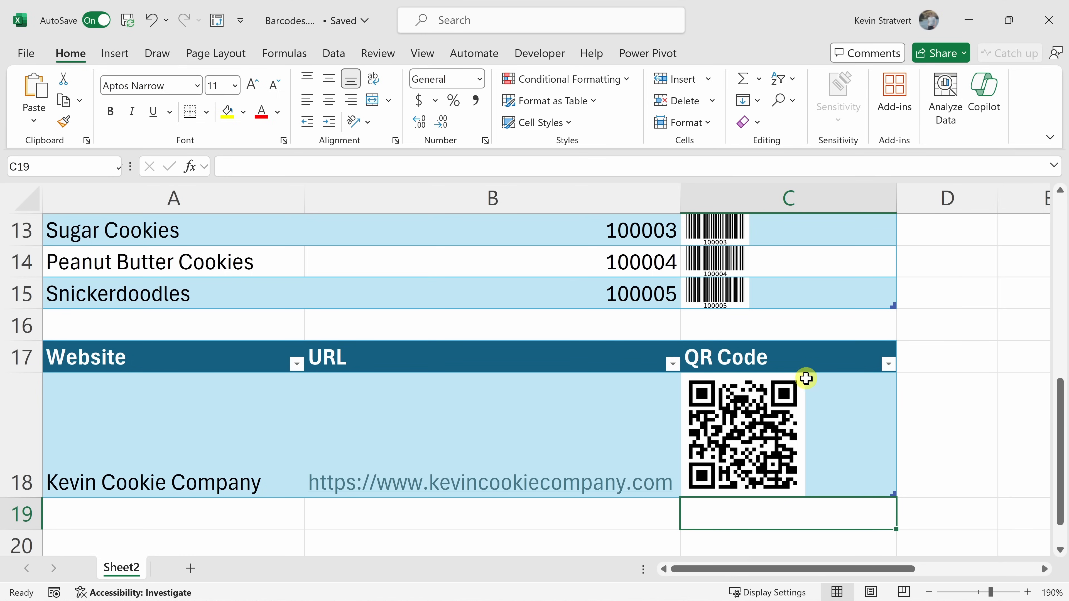
{"action": "mouse_move", "coordinate": [803, 469]}
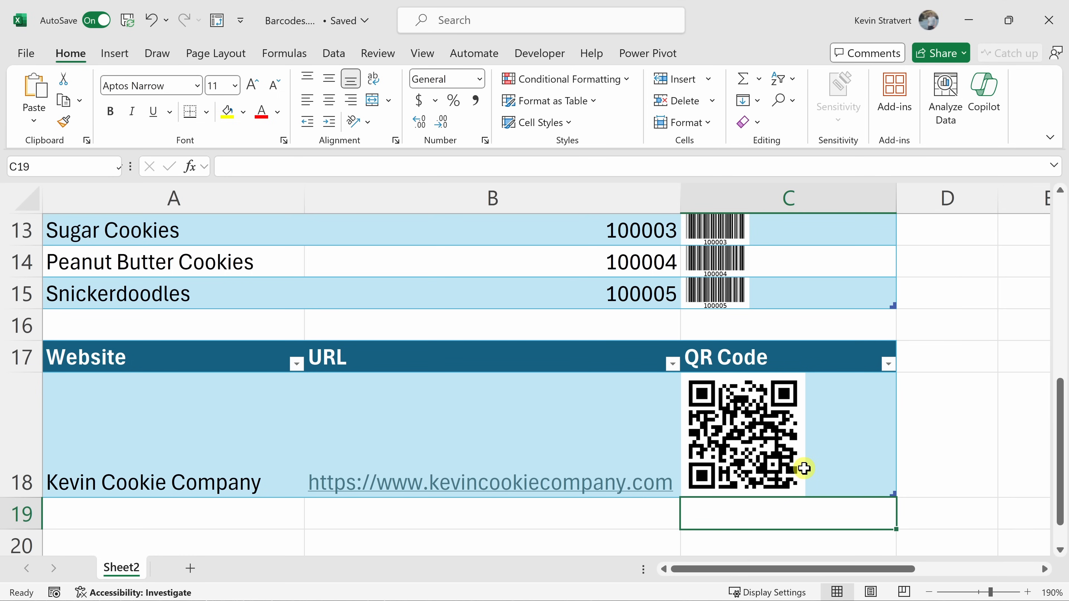
{"action": "mouse_move", "coordinate": [803, 462]}
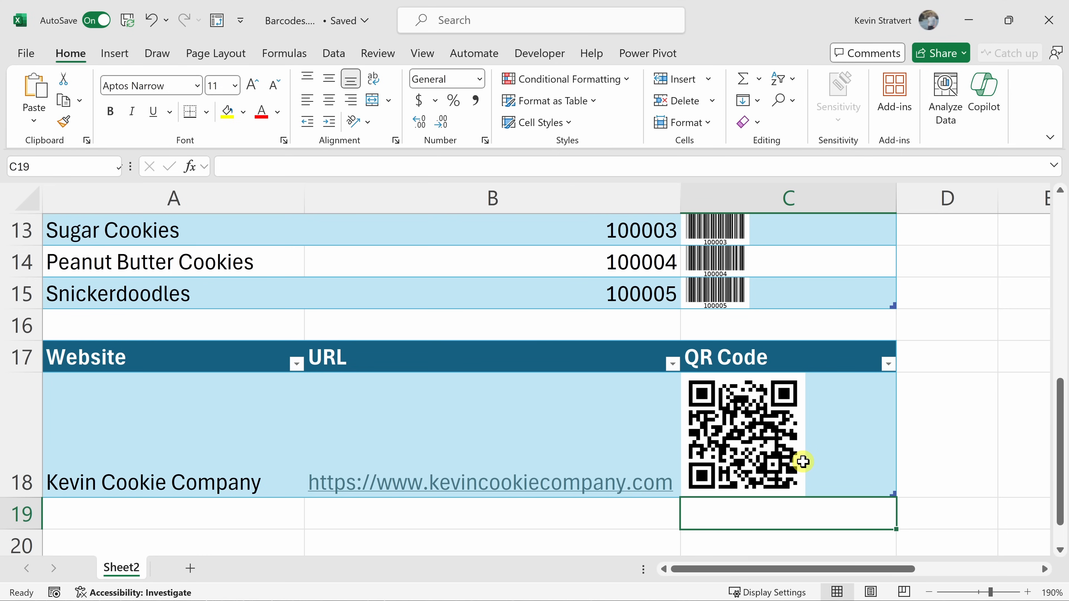